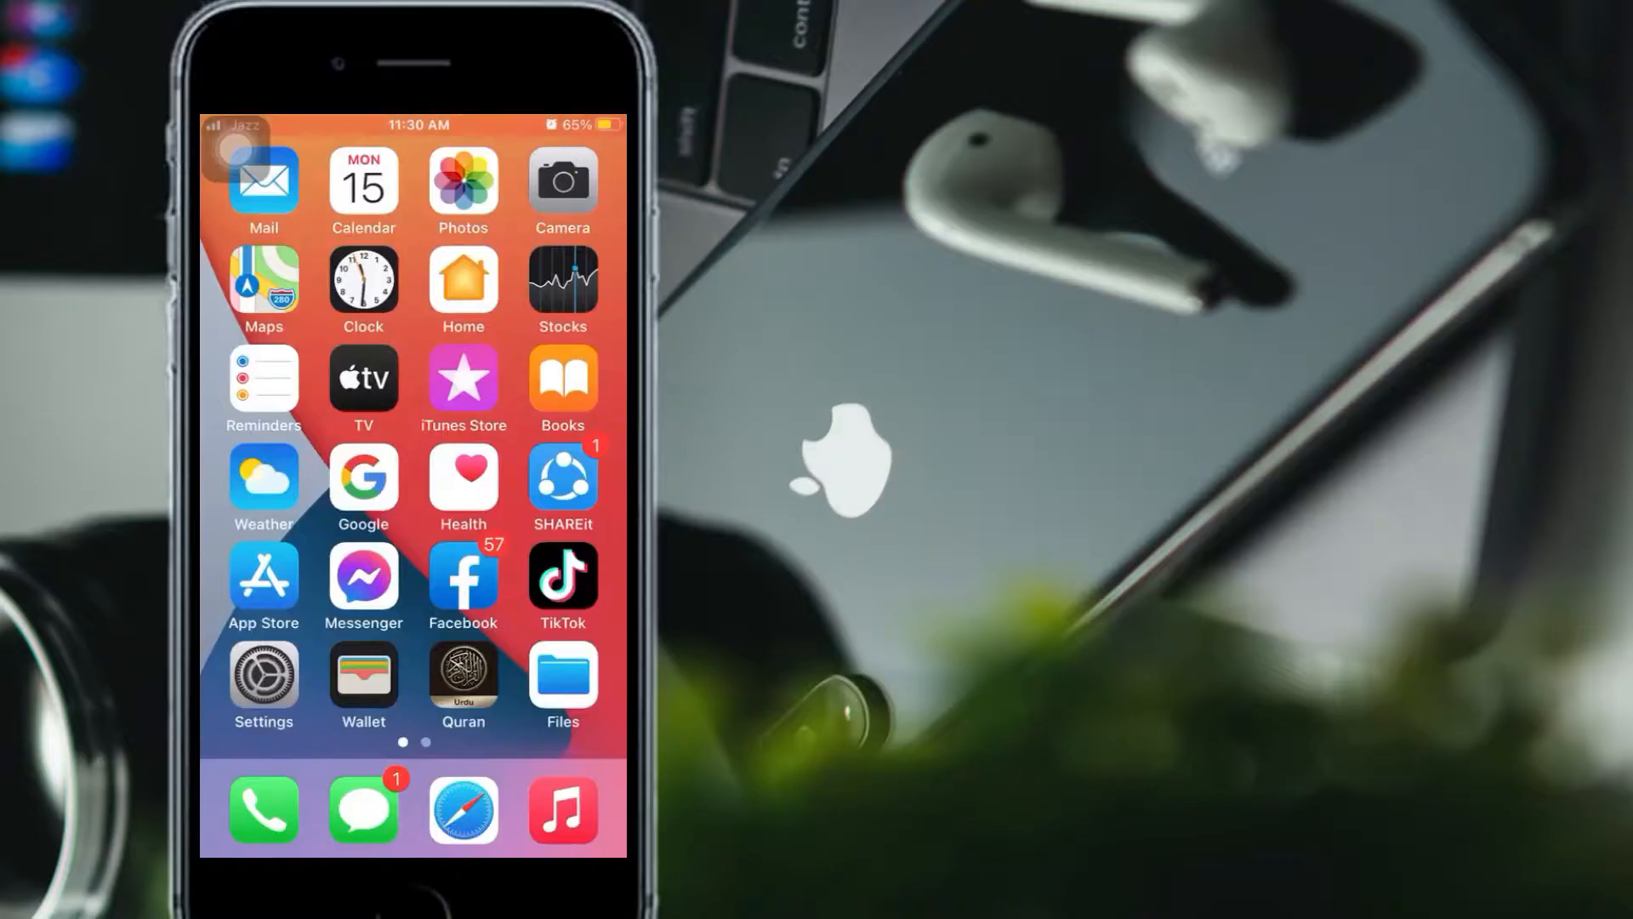
Step: Swipe across the Home Screen to reach the Settings app icon
scroll(left, 3)
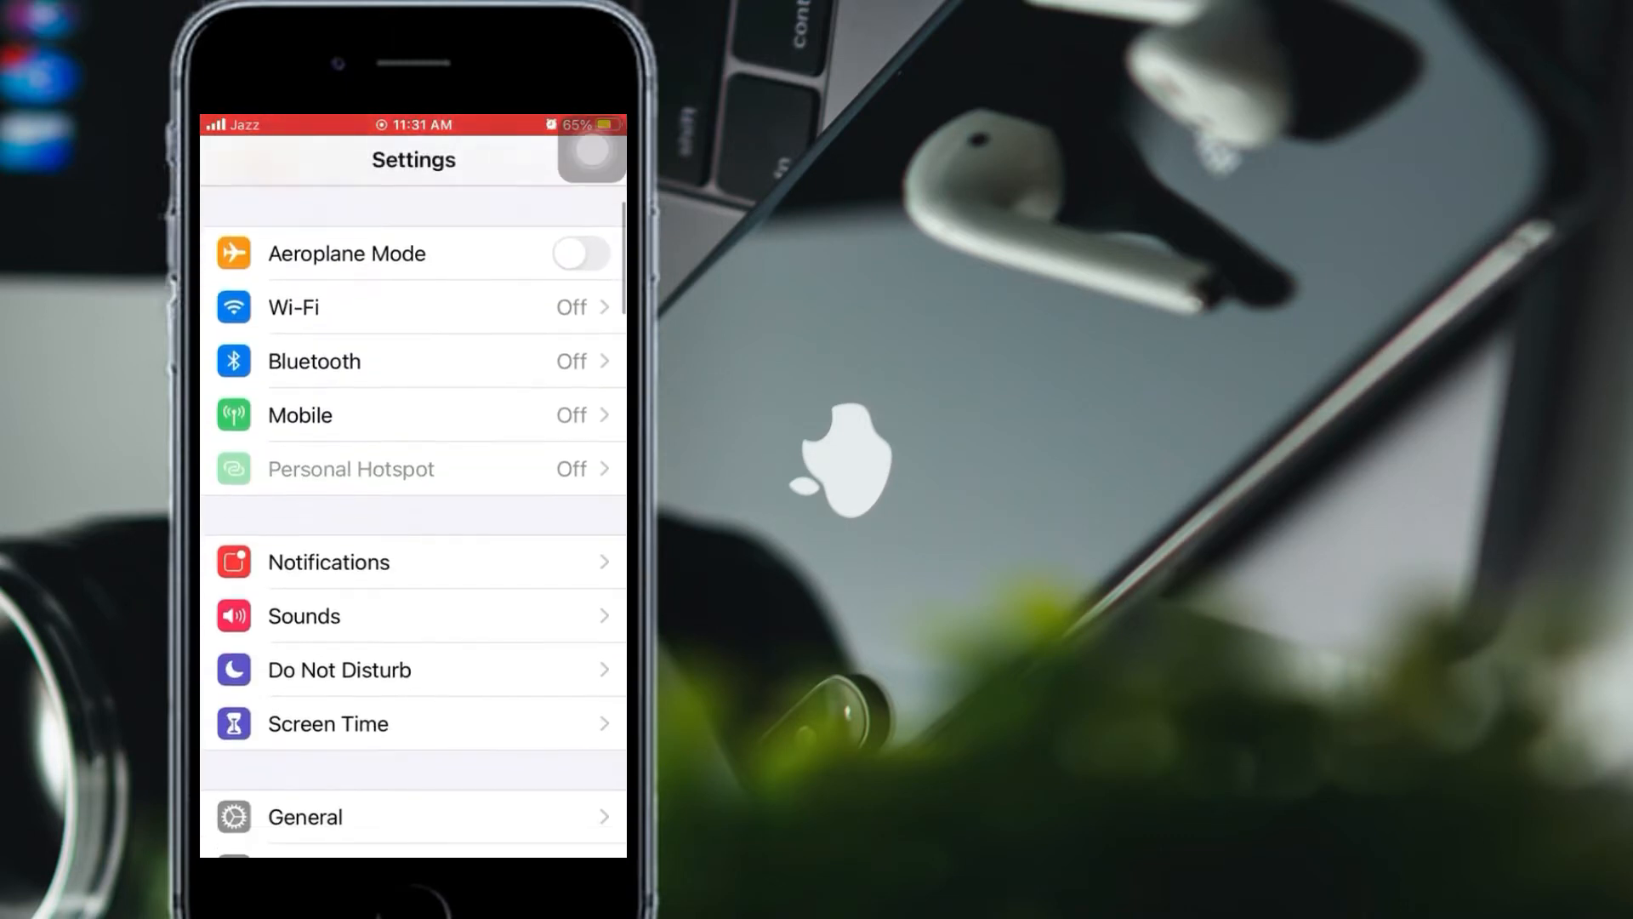
Step: Scroll the Settings list down to General and open its options page
scroll(down, 3)
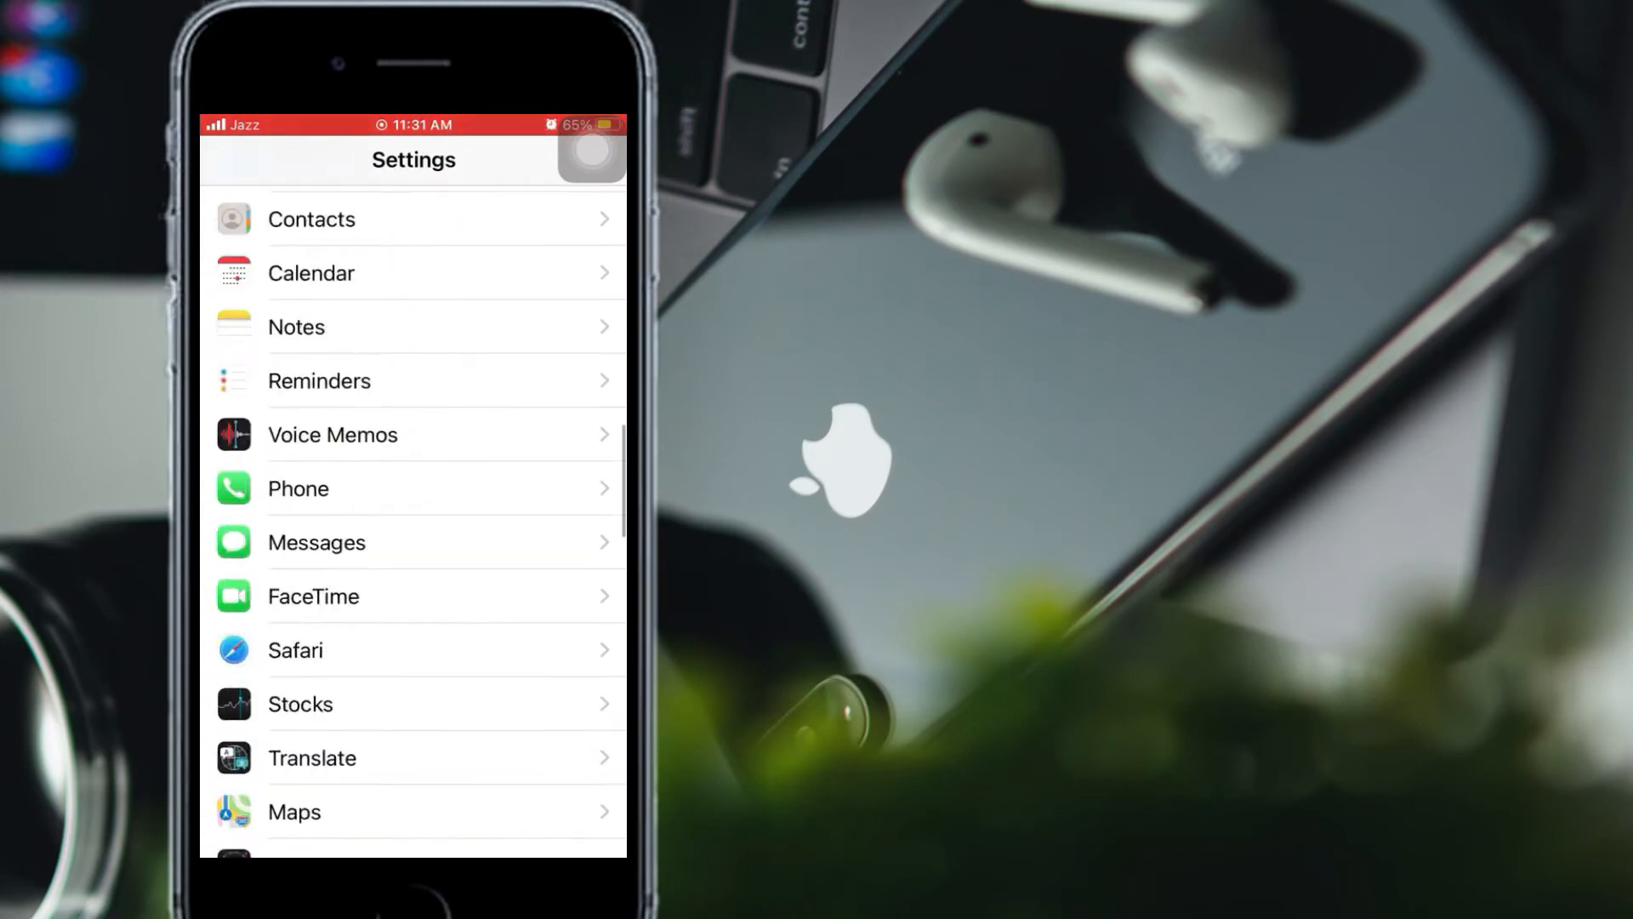
scroll(down, 3)
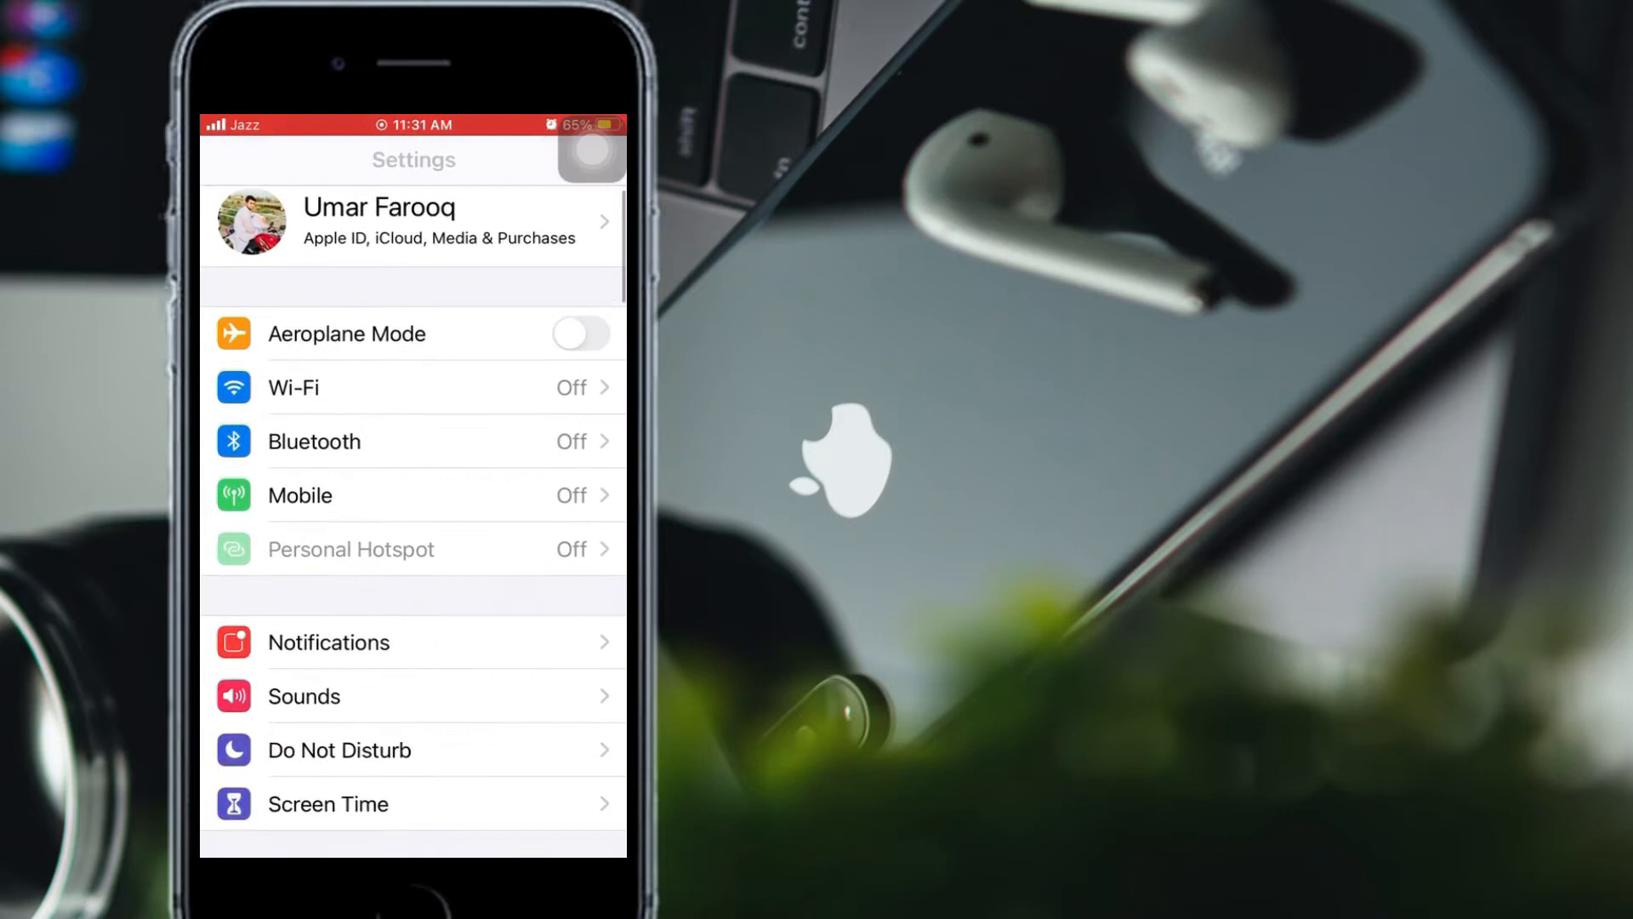
scroll(down, 3)
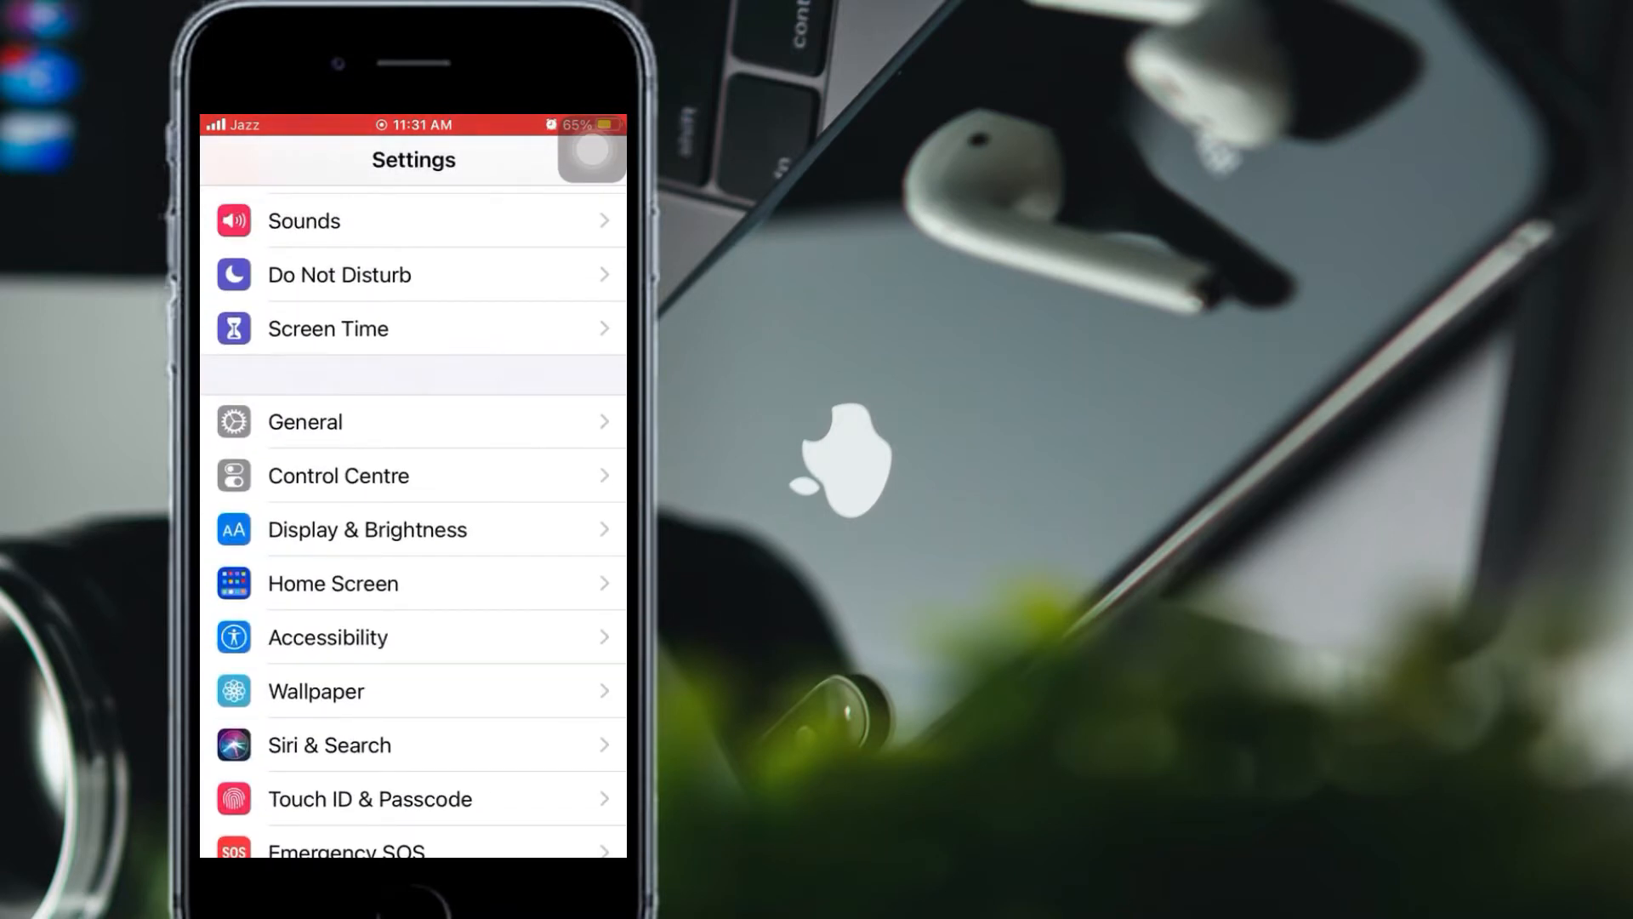
click(306, 422)
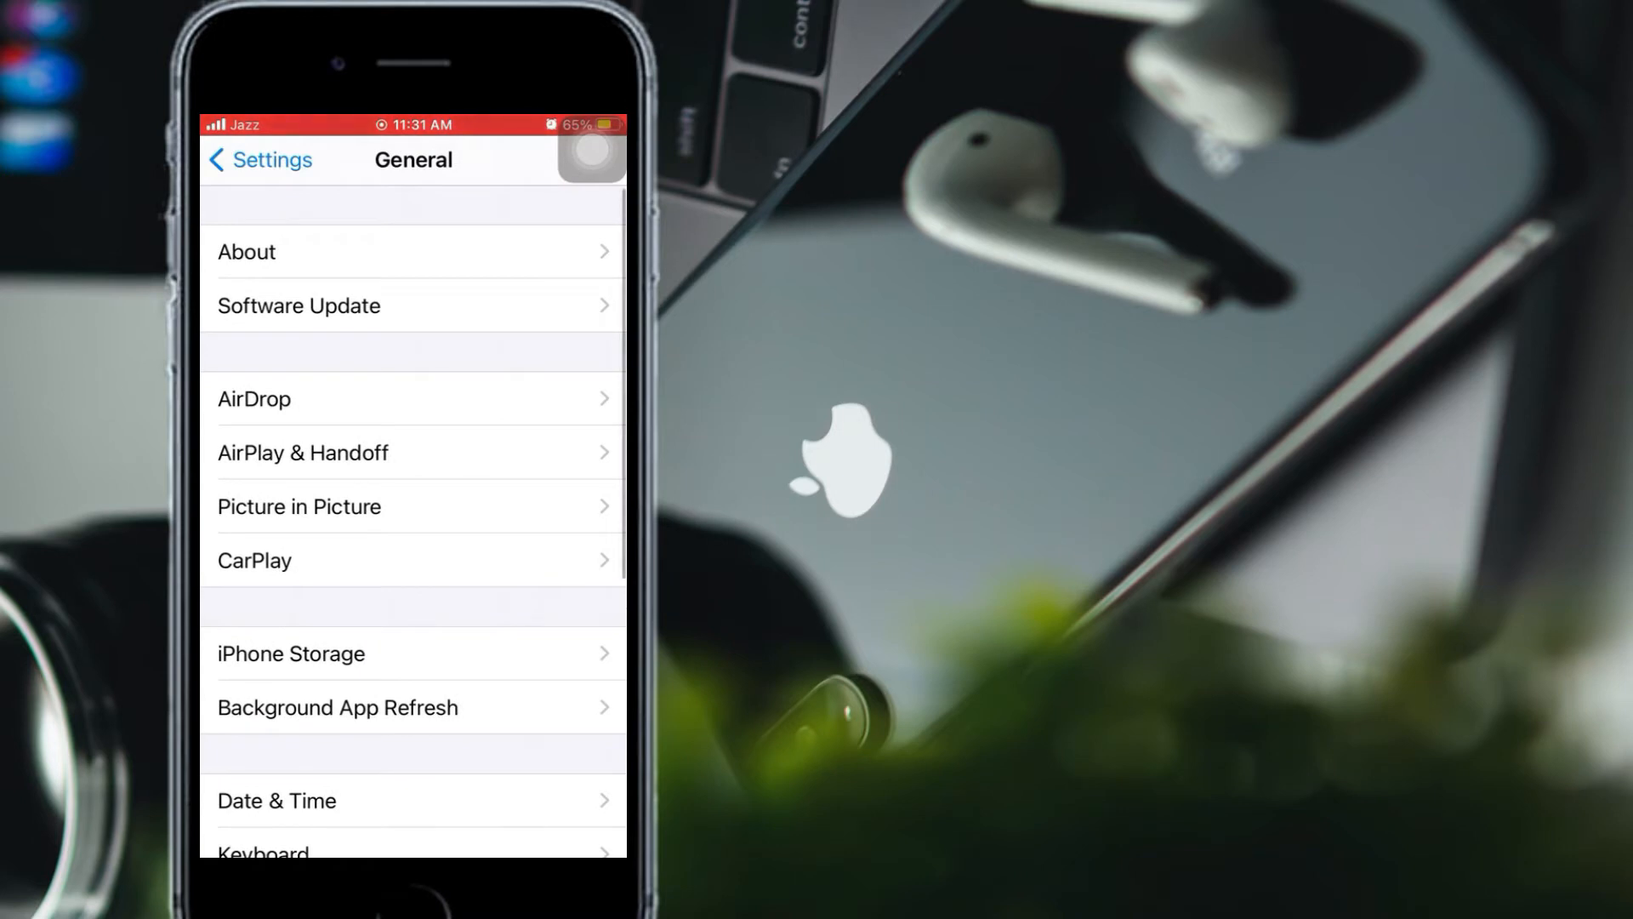
scroll(down, 3)
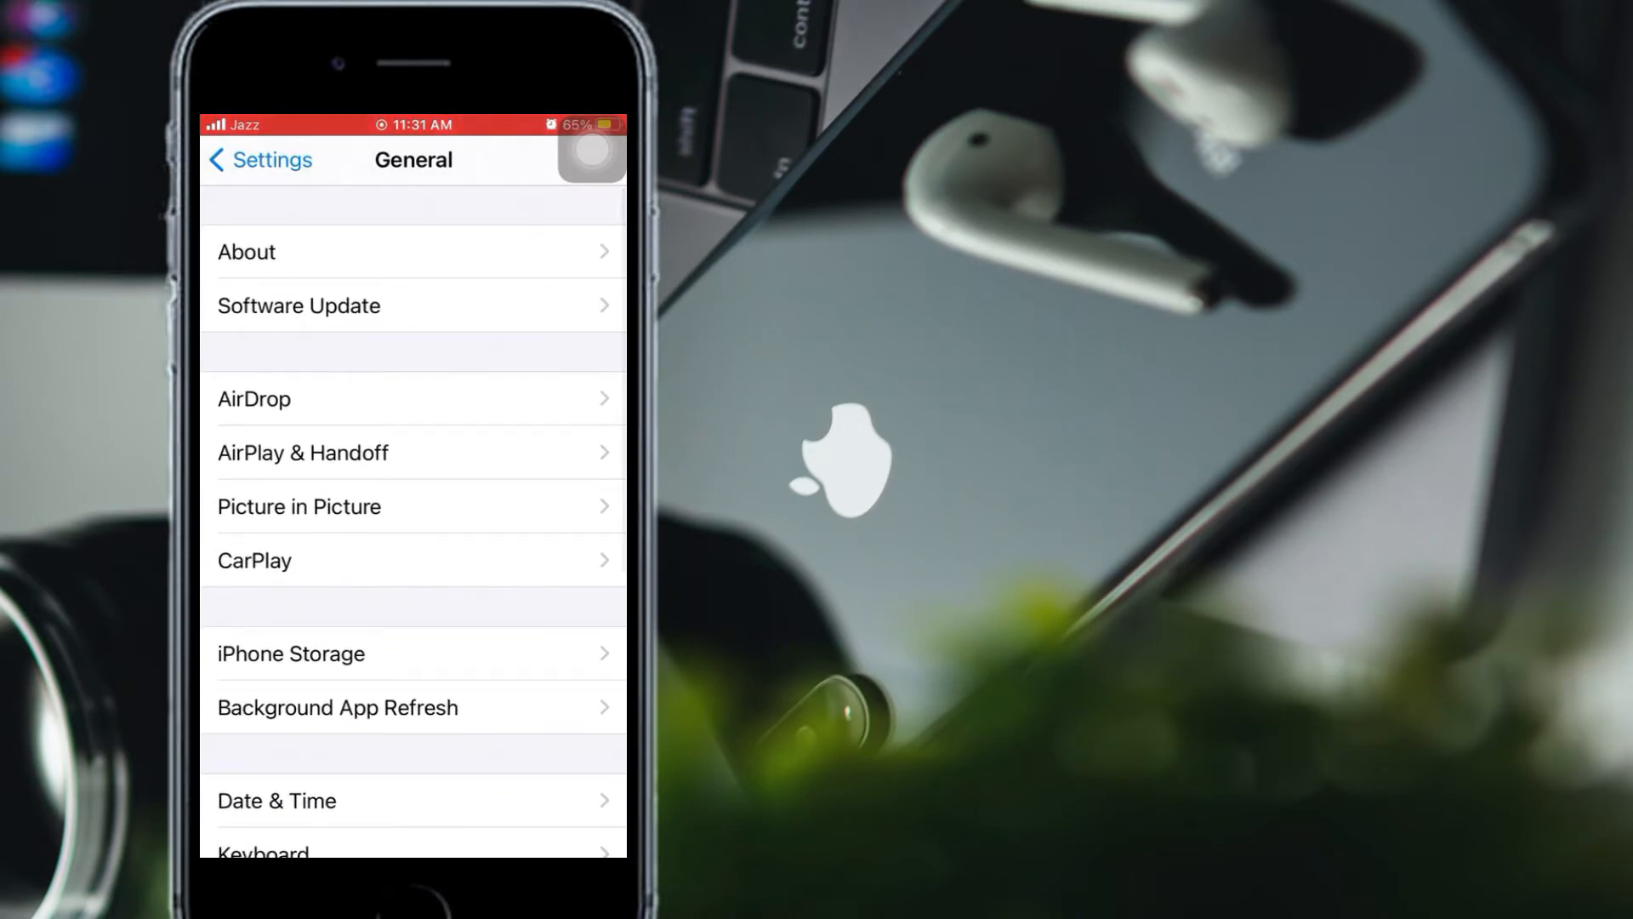
Step: Open About, scroll down to the IMEI entry, and copy the number
click(247, 251)
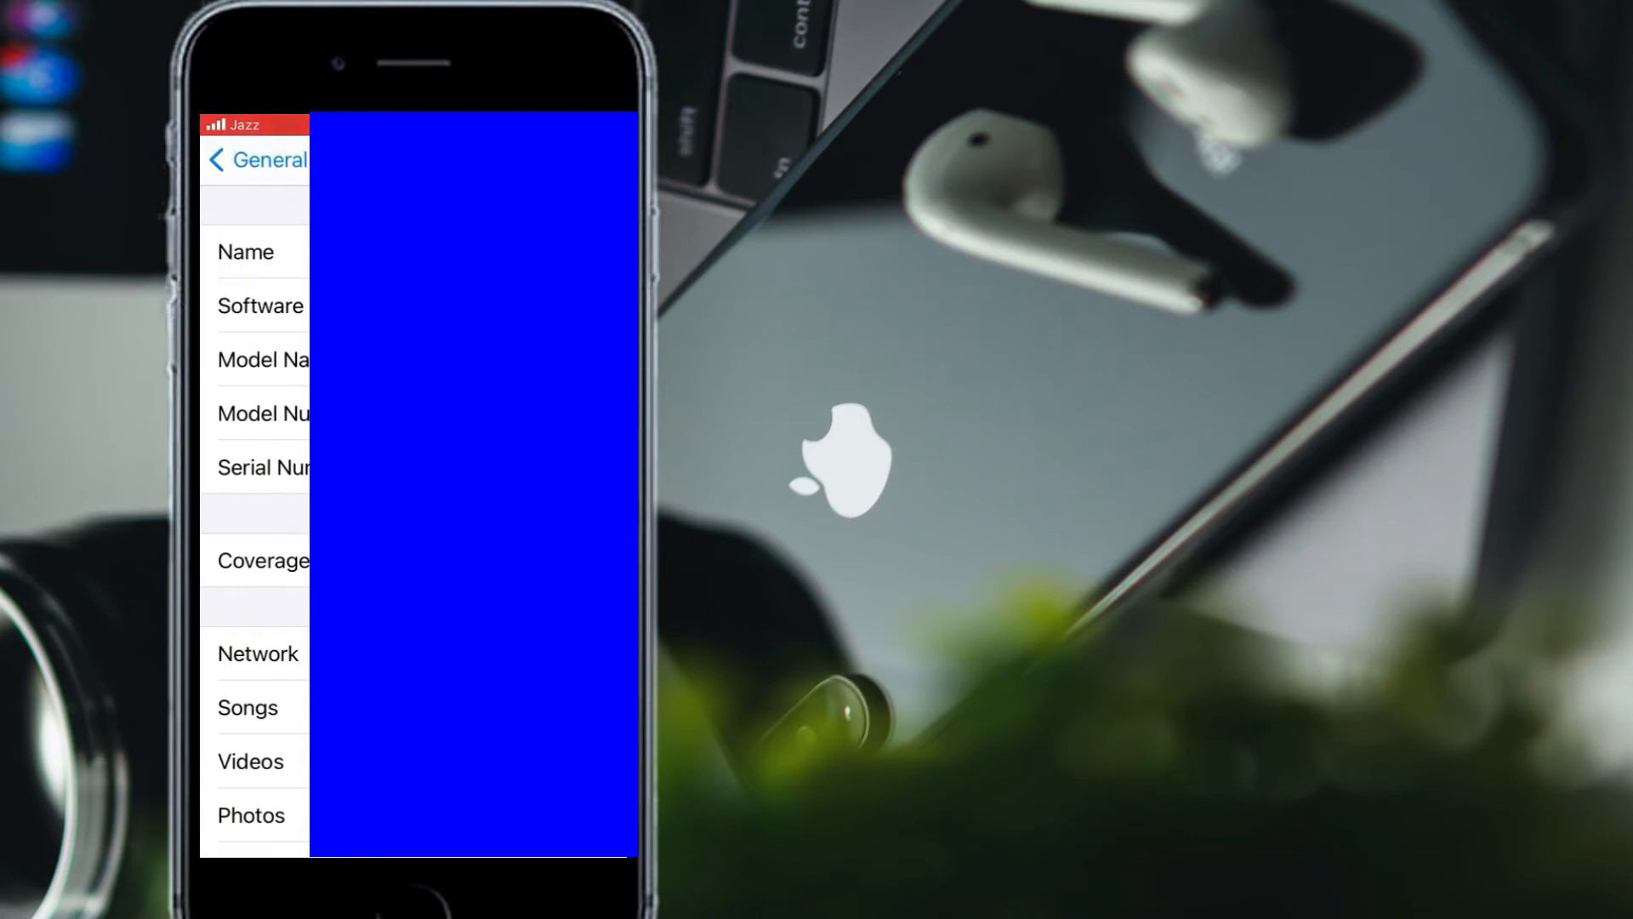
scroll(down, 3)
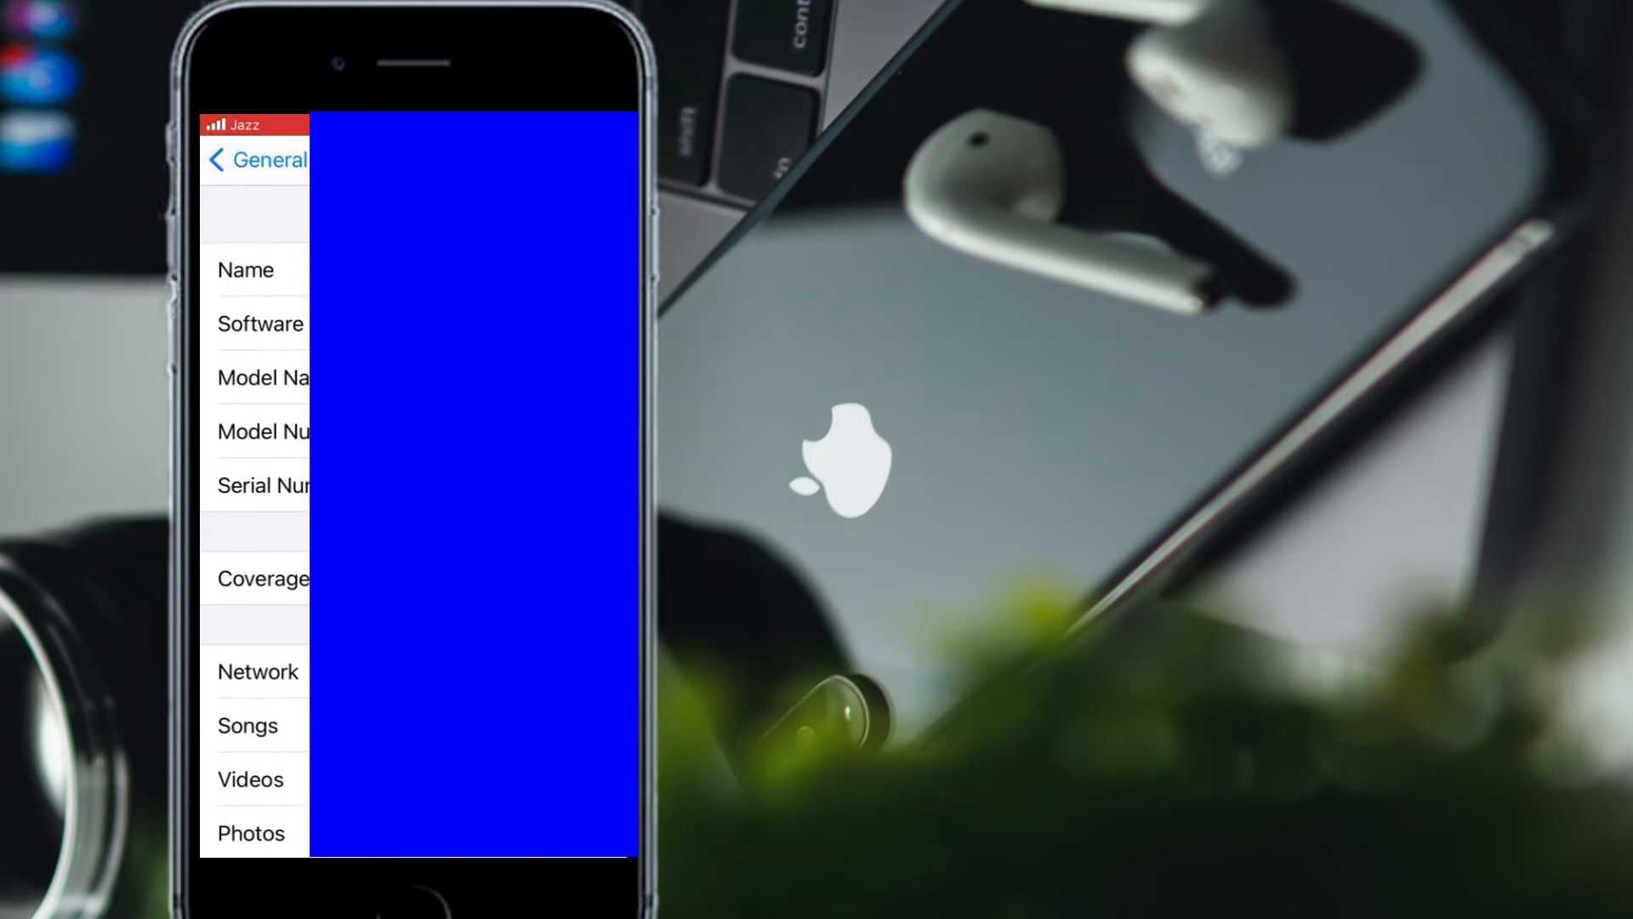
scroll(down, 3)
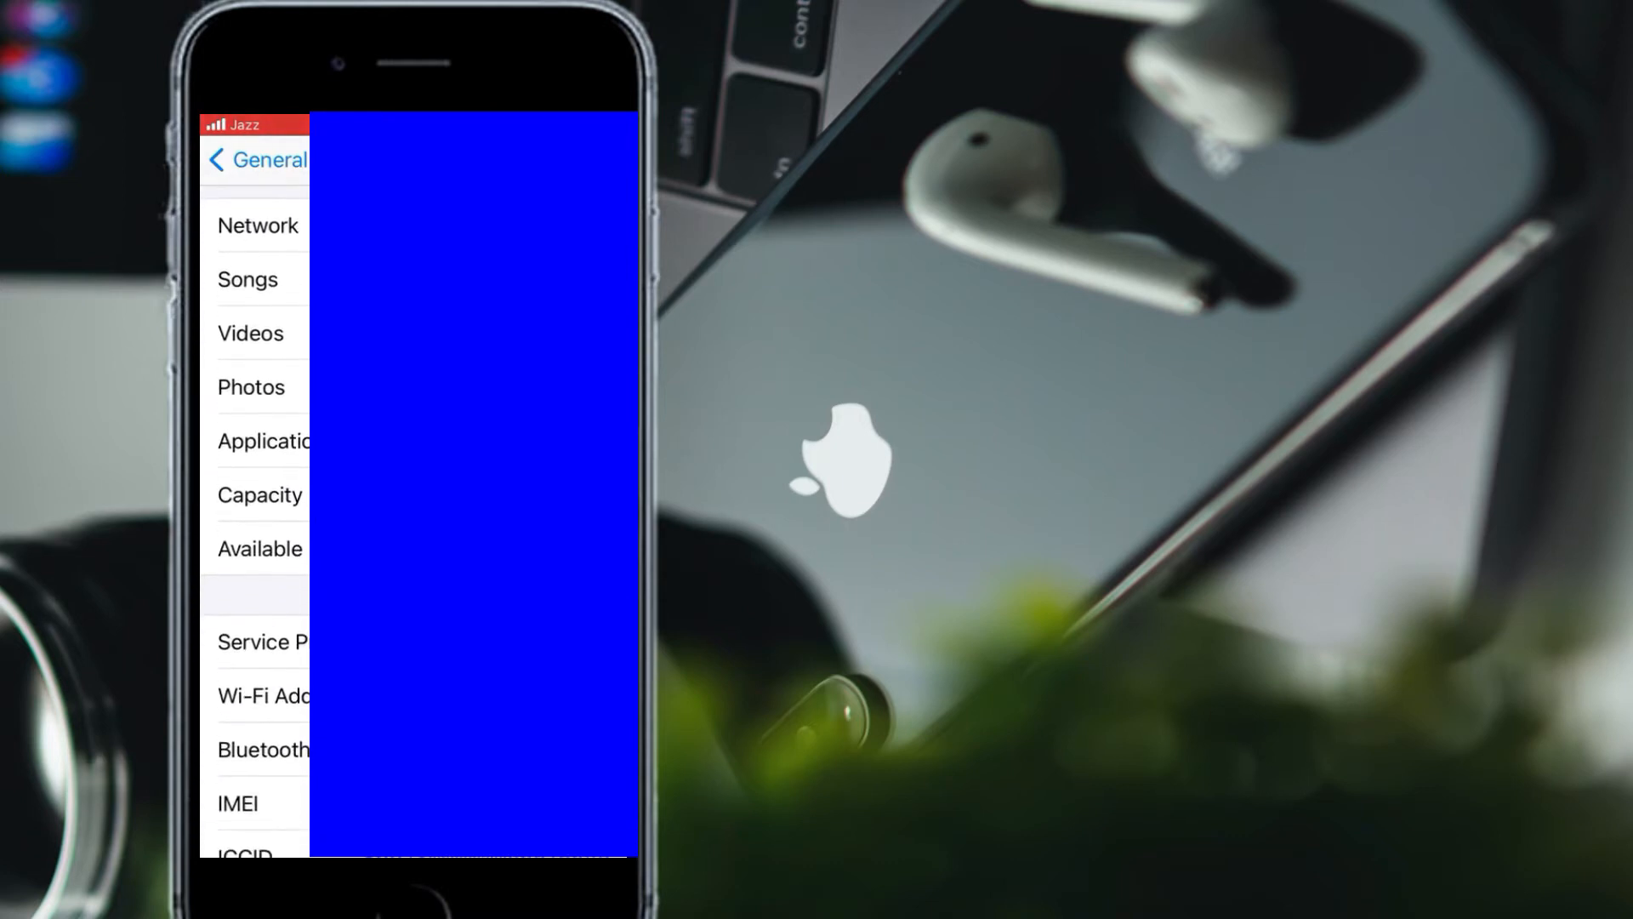
scroll(down, 3)
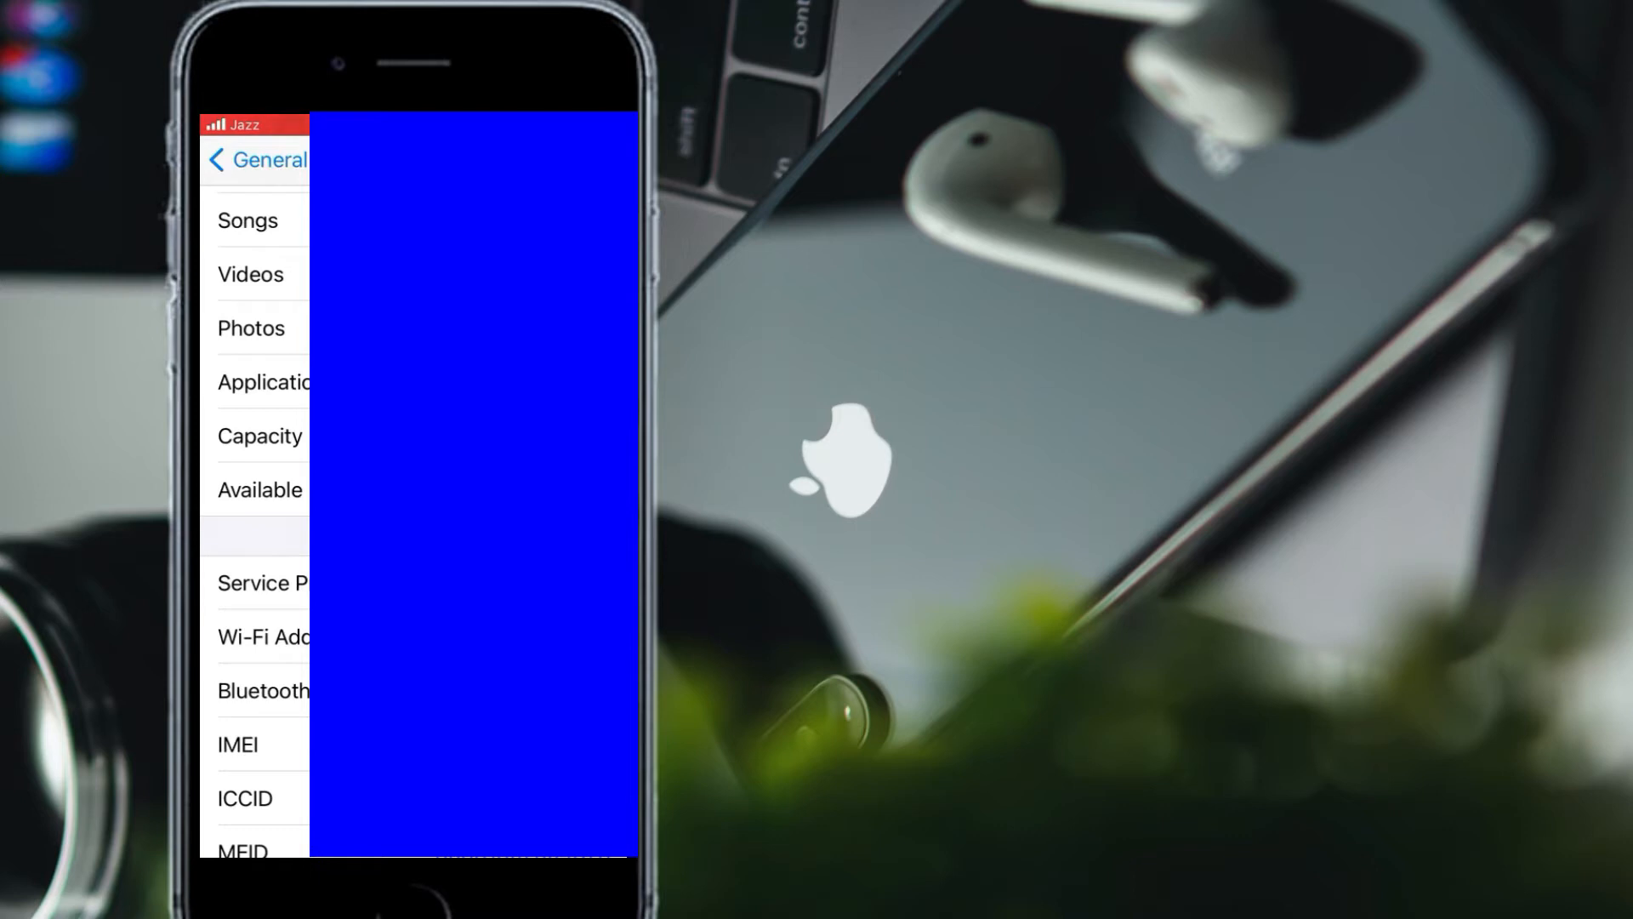
click(269, 161)
text(i)
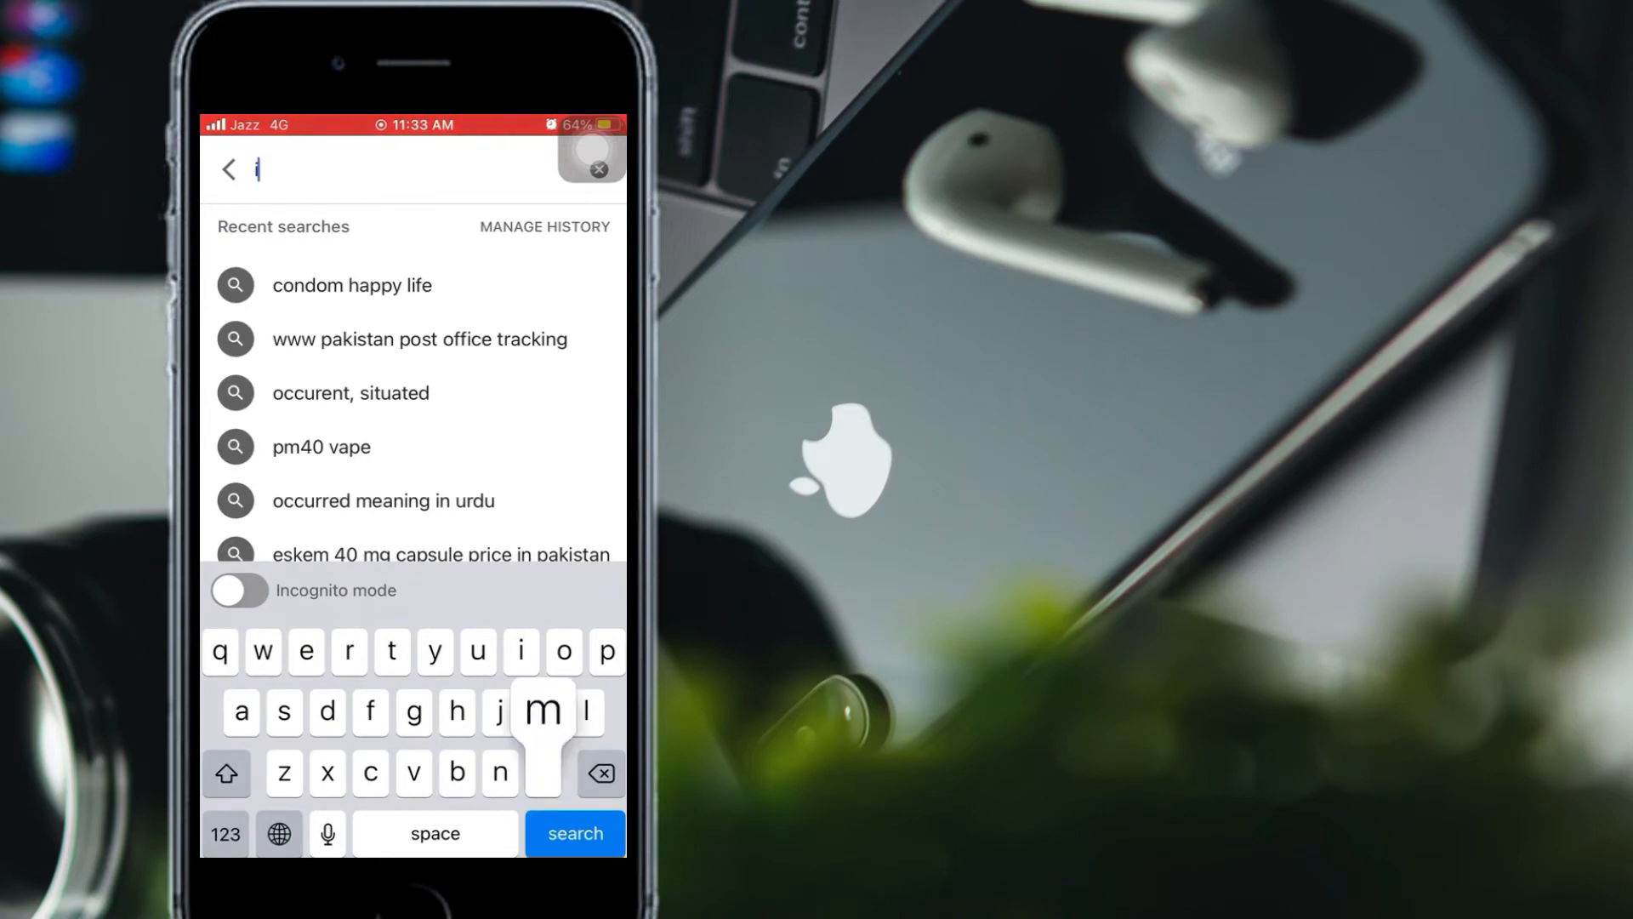
Step: Search Google for 'imei24' and open the IMEI24.com result
text(mei)
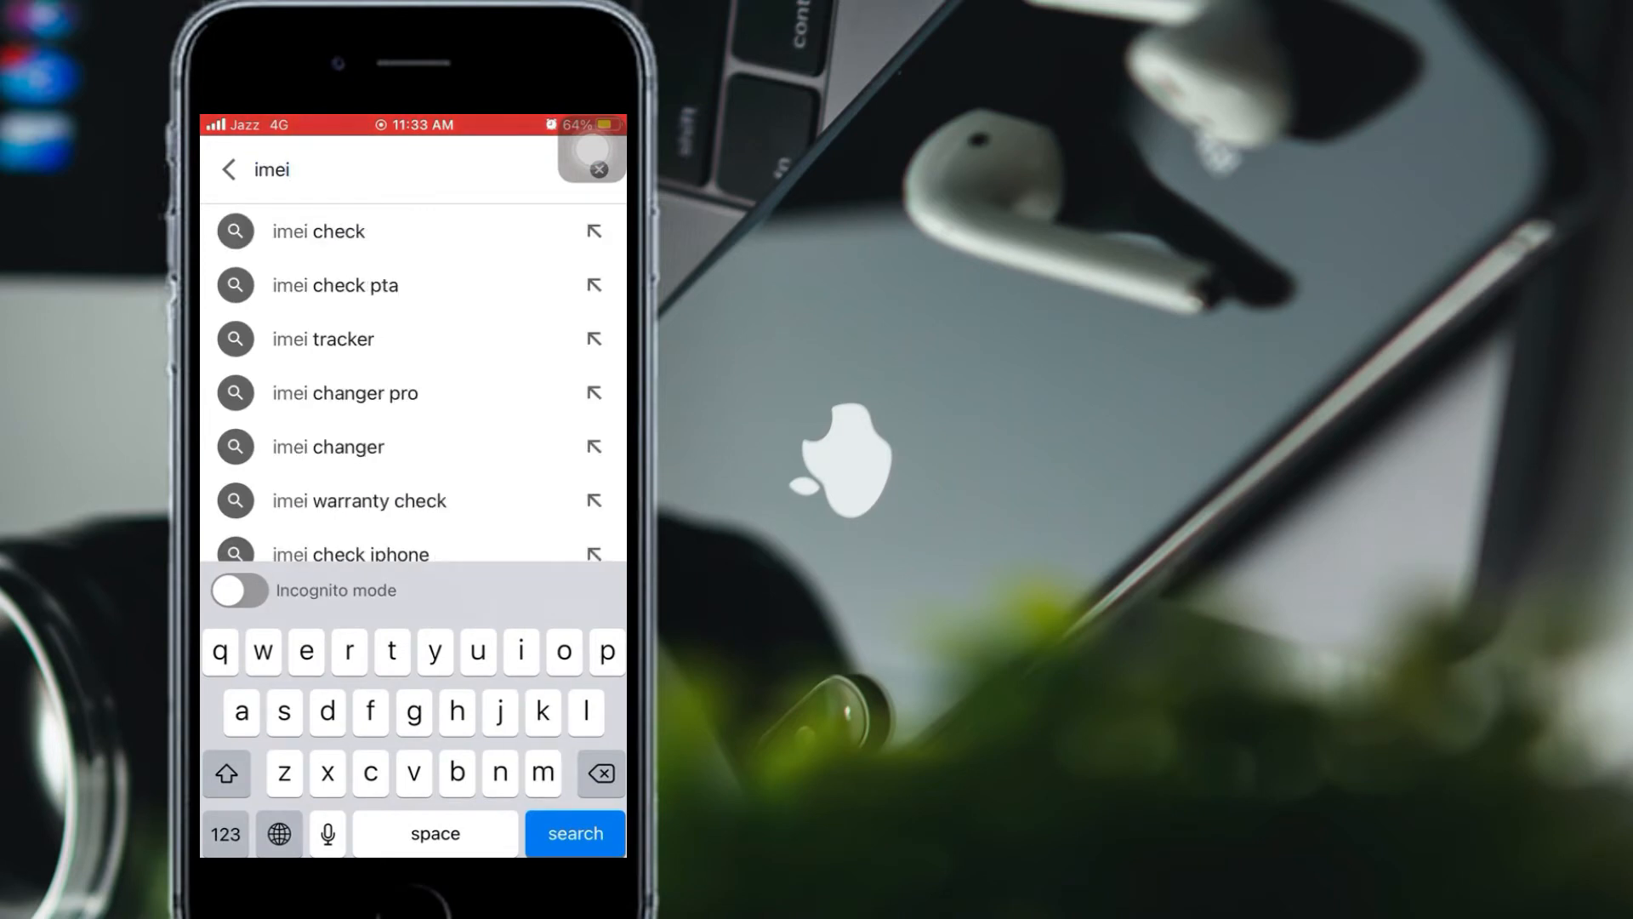
text(24)
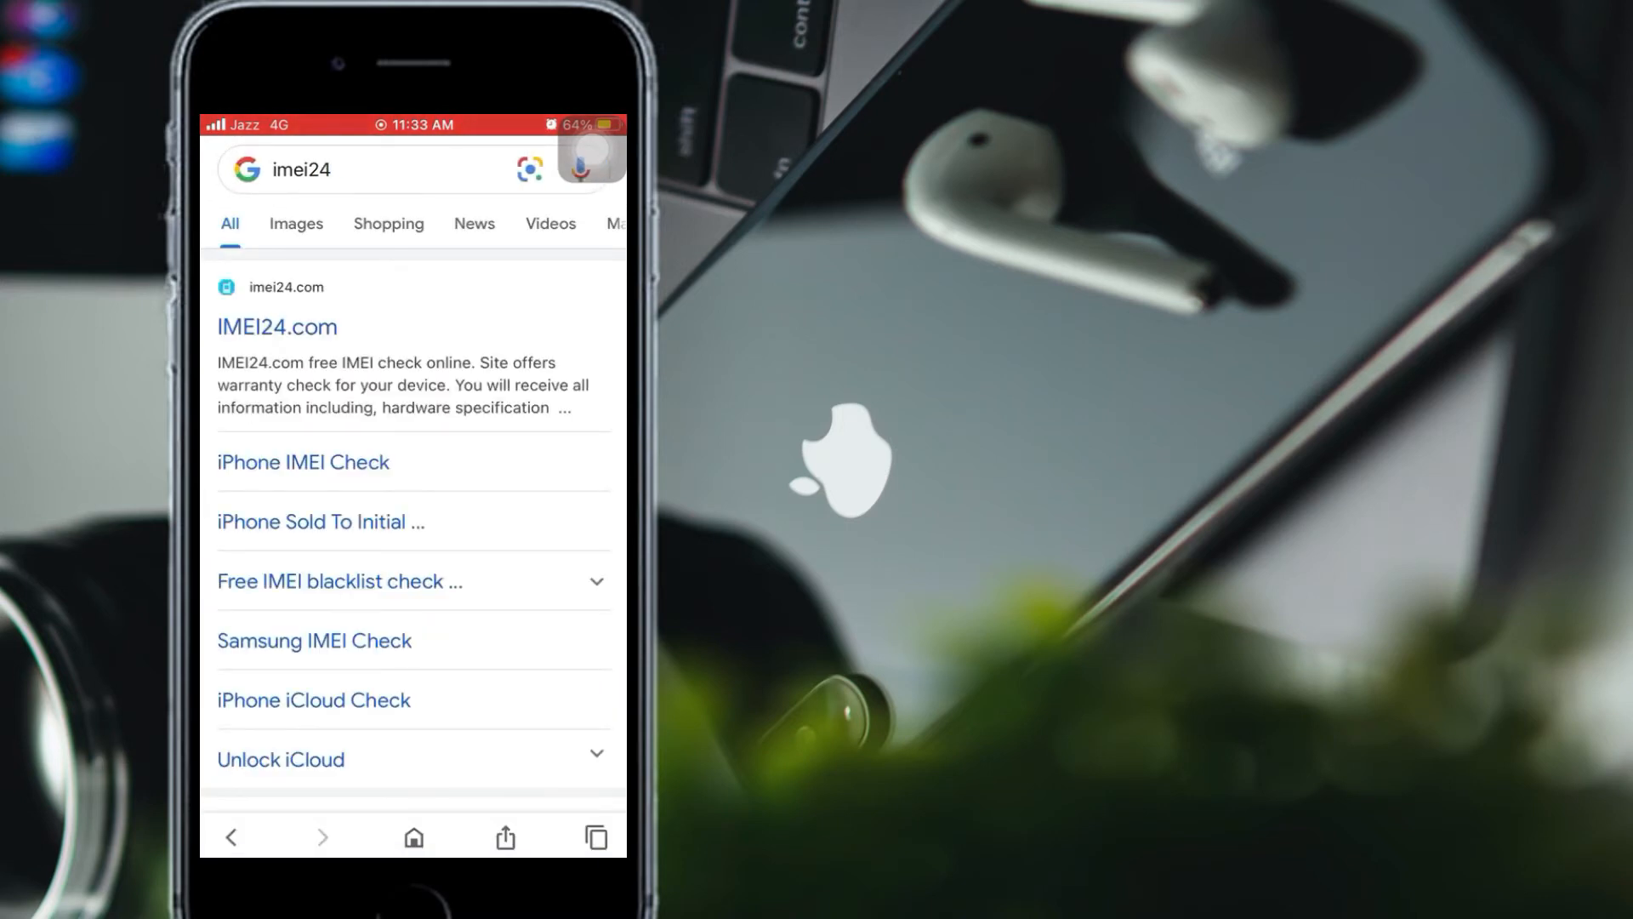
click(277, 326)
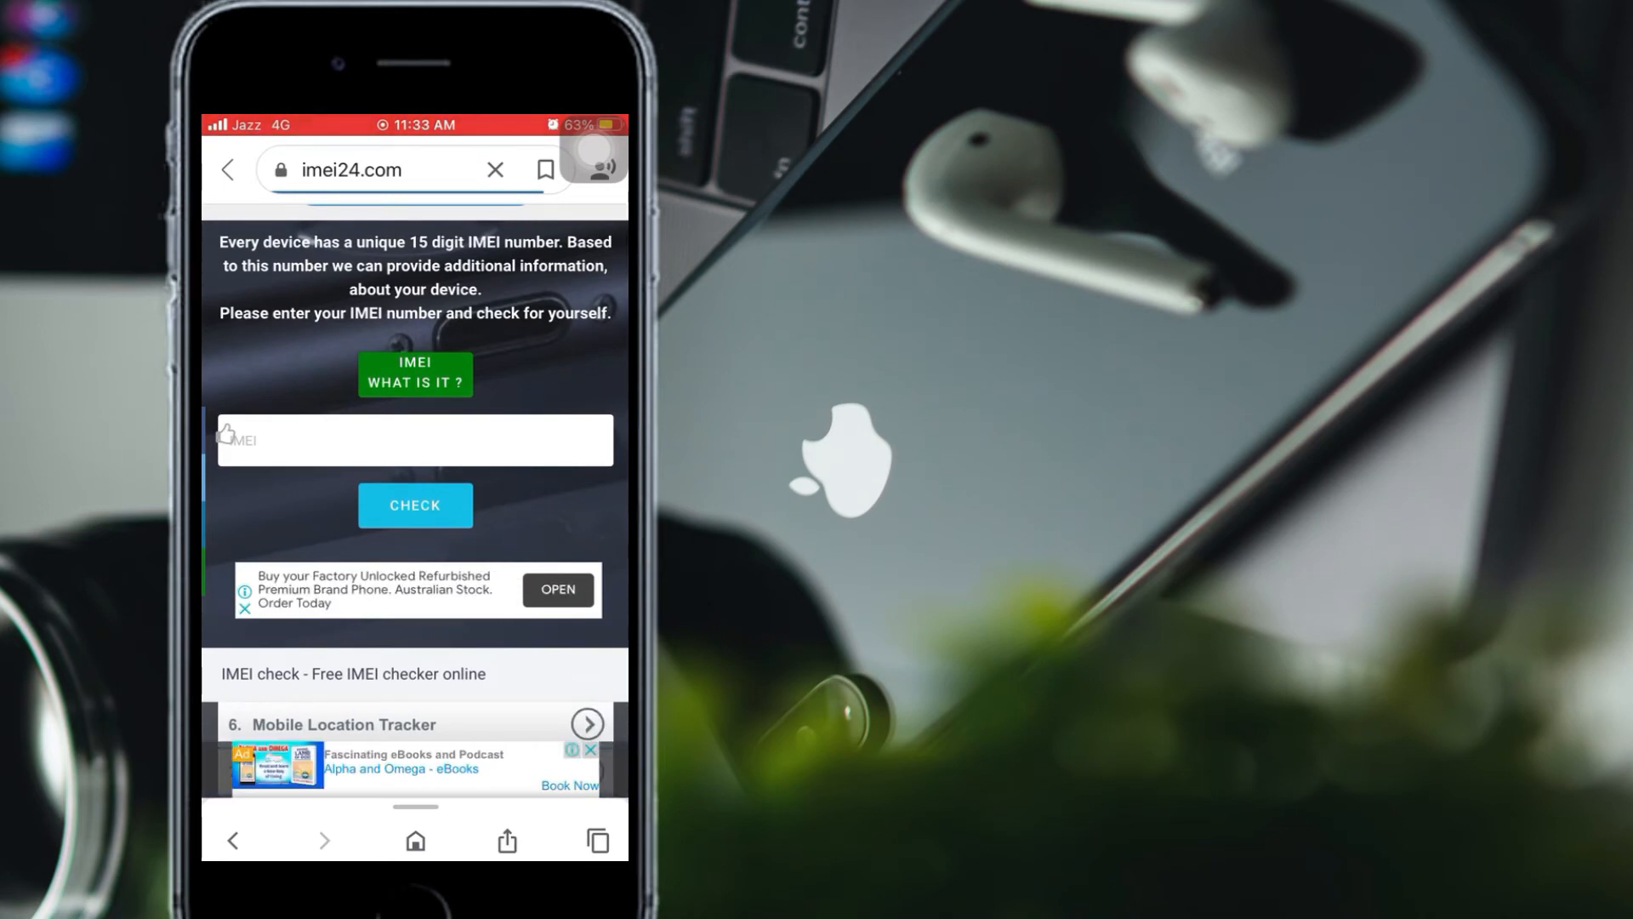
Step: Paste the copied IMEI into the IMEI24.com field and run the check
click(413, 440)
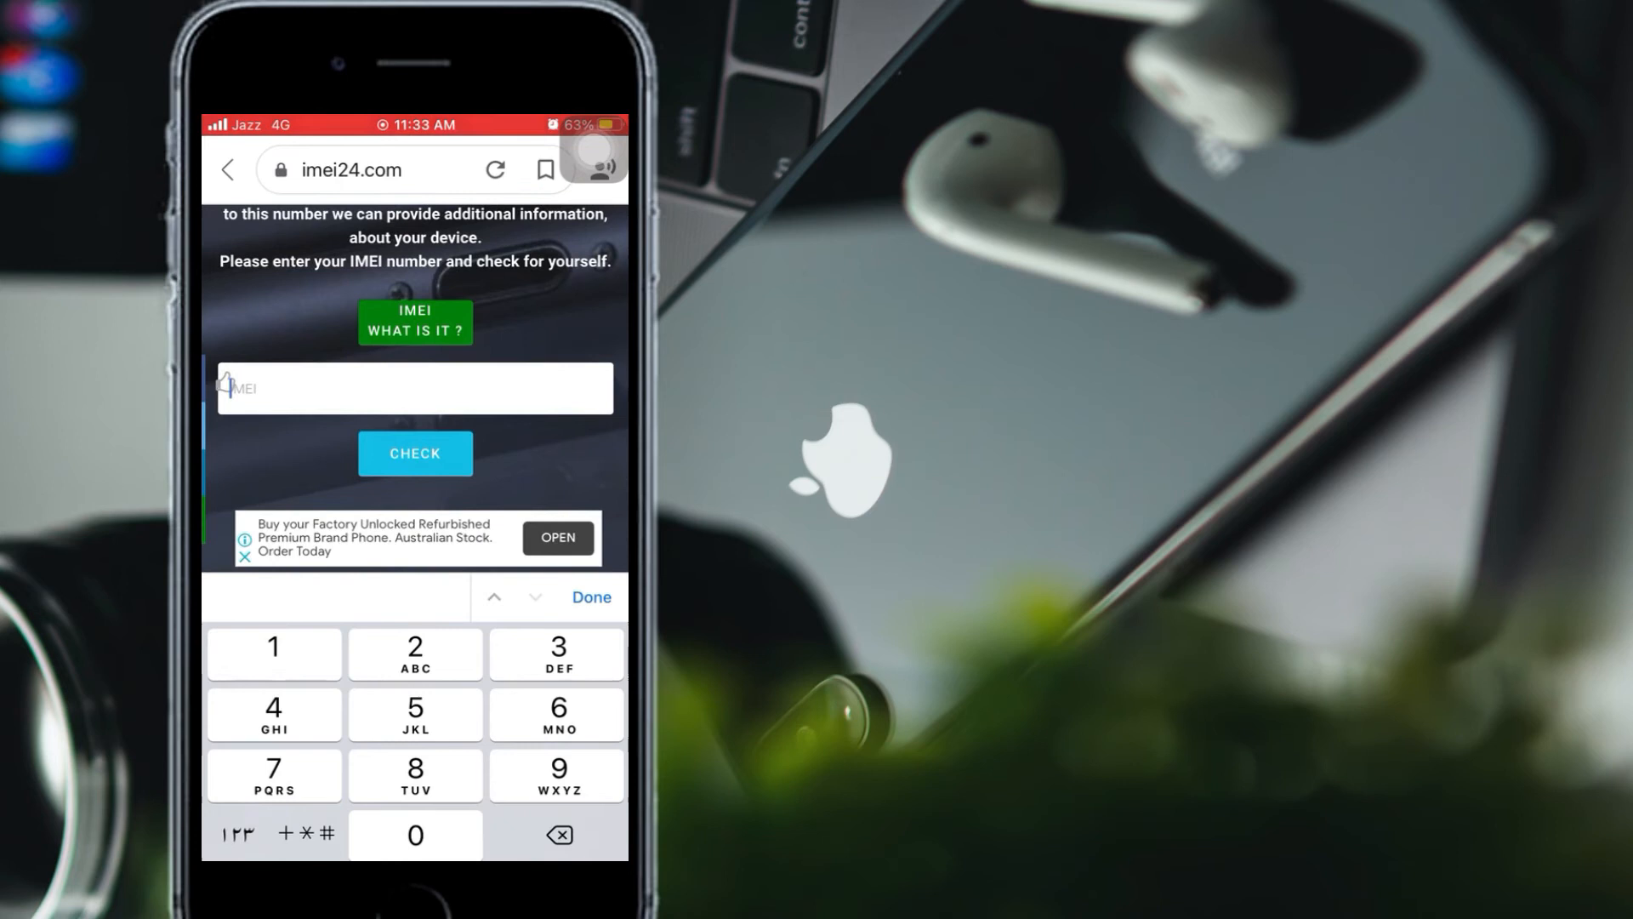
click(413, 388)
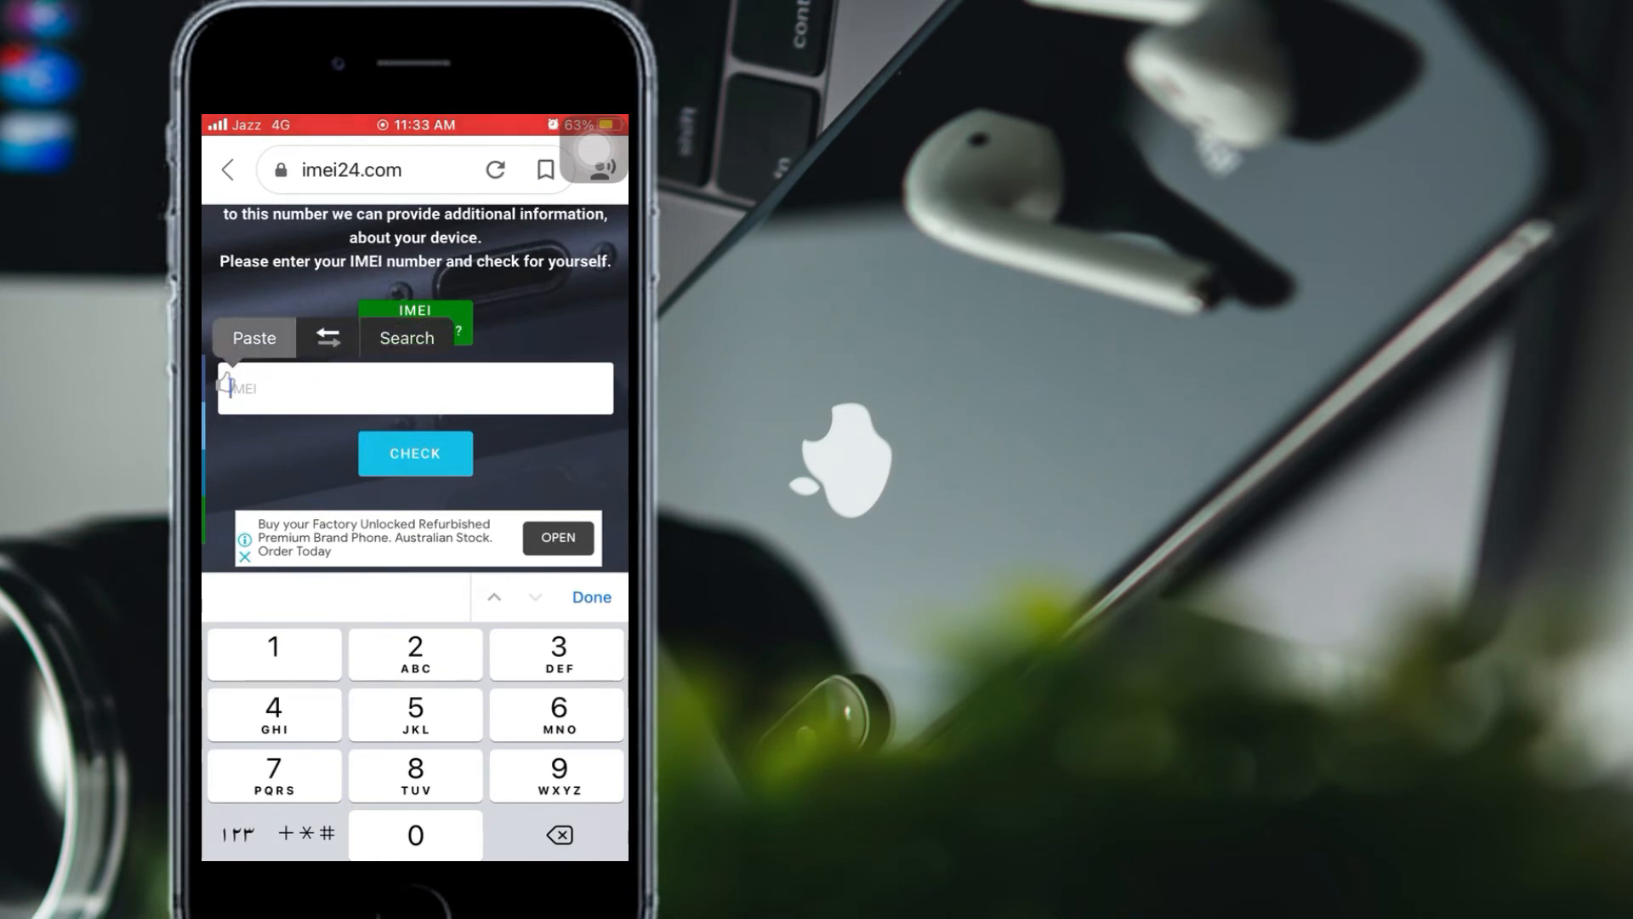
click(253, 337)
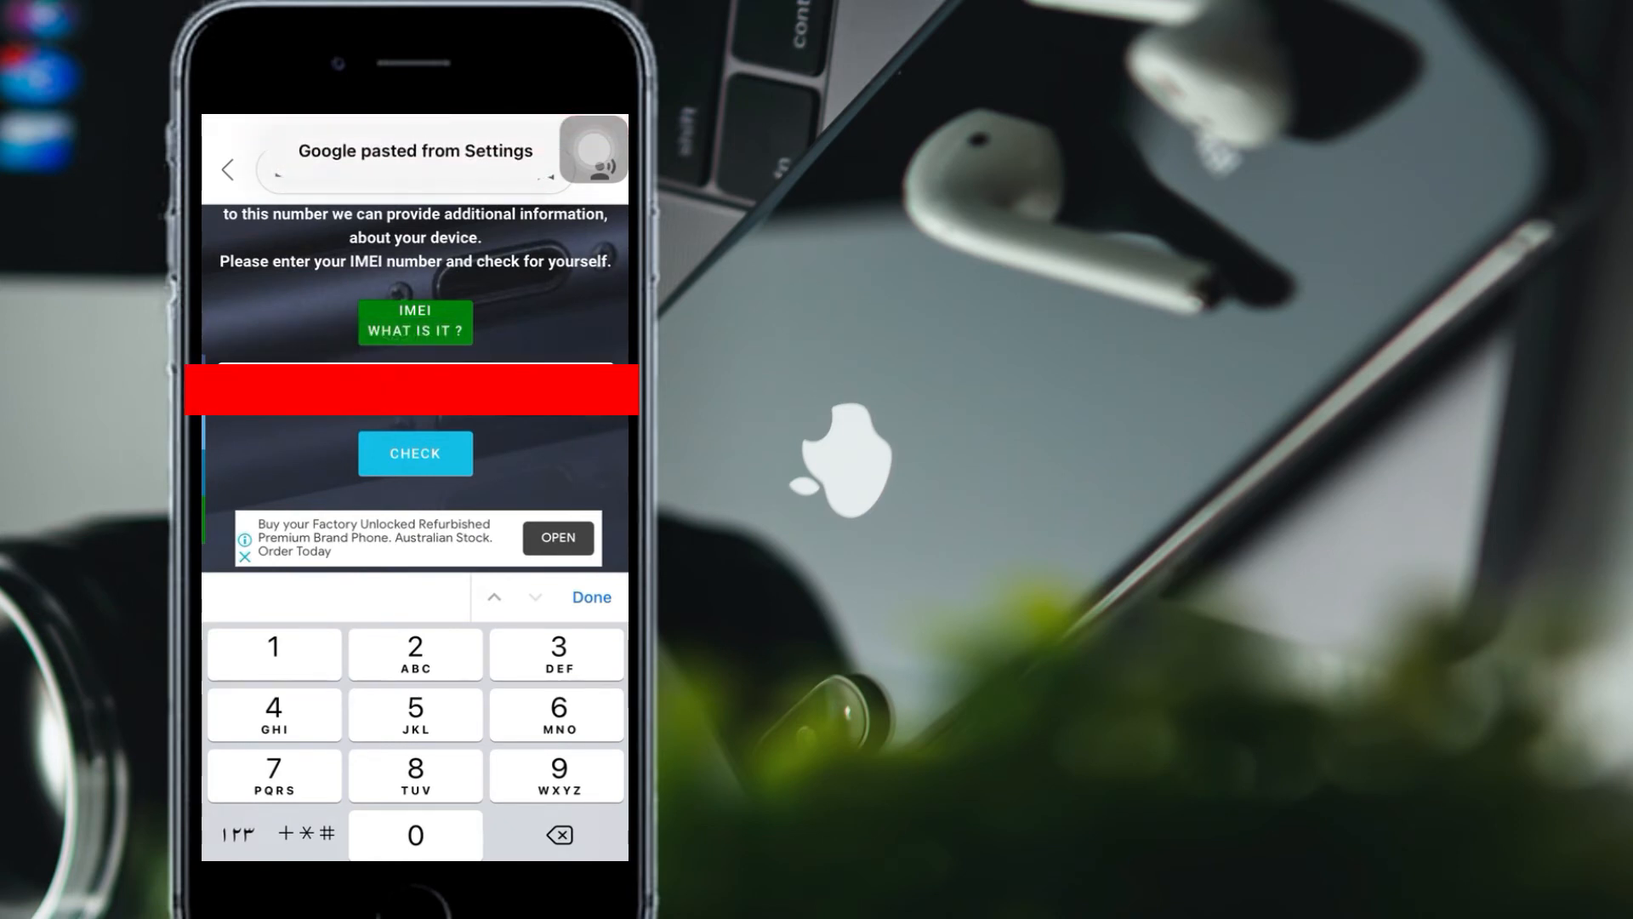
click(589, 597)
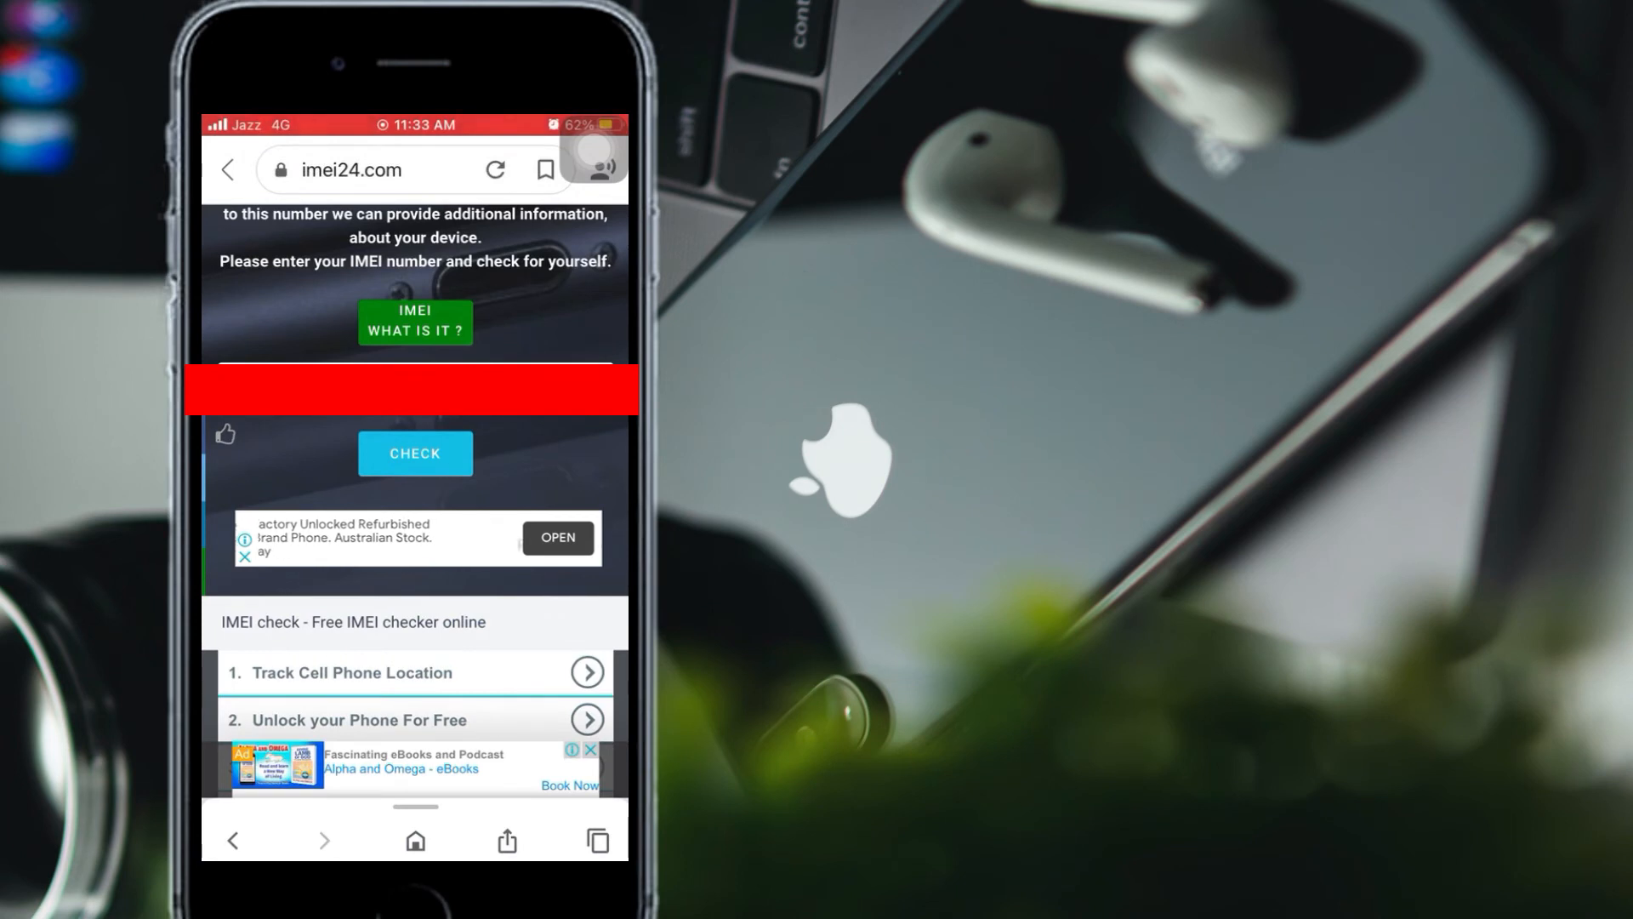
click(413, 453)
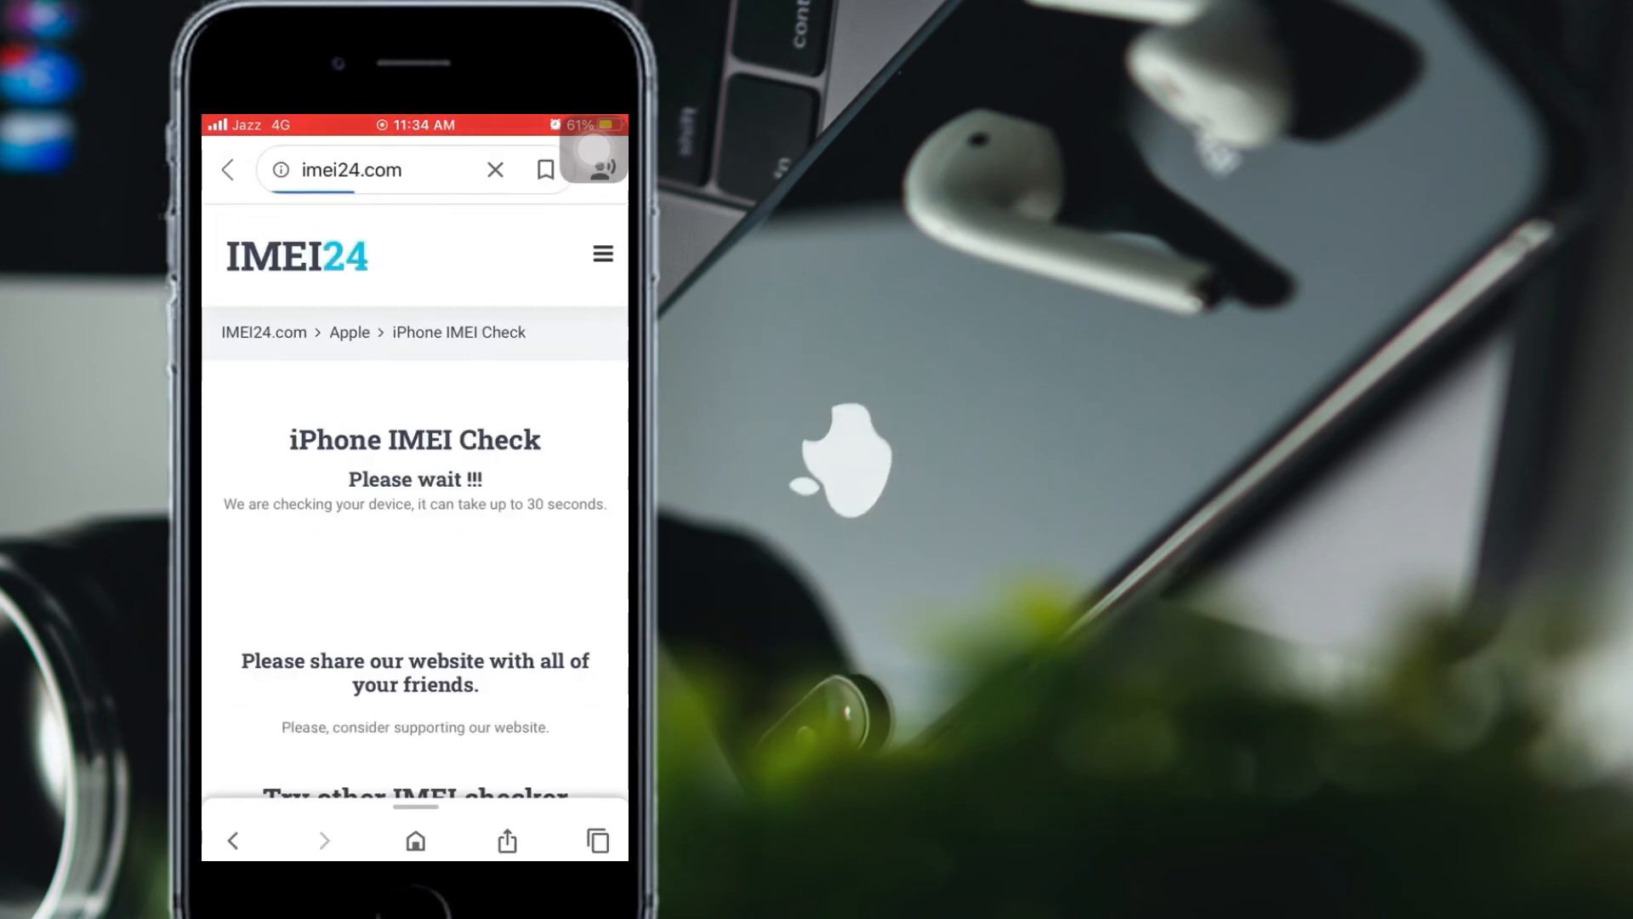
Step: Scroll through the report's specs, activation, purchase date and warranty coverage to the bottom
scroll(down, 3)
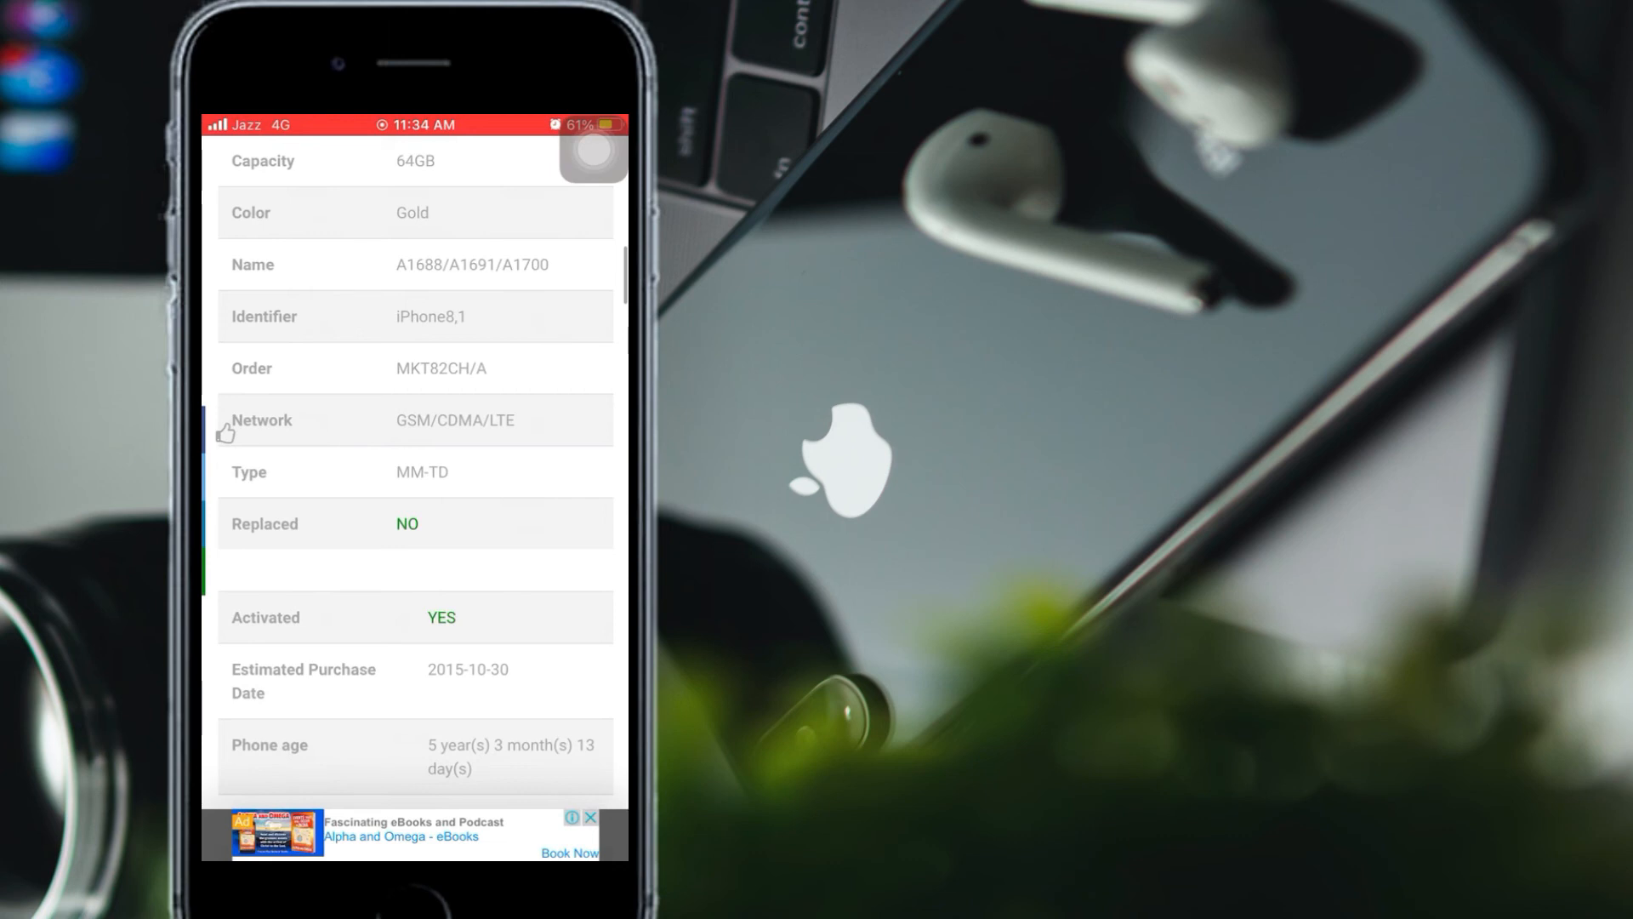
scroll(down, 3)
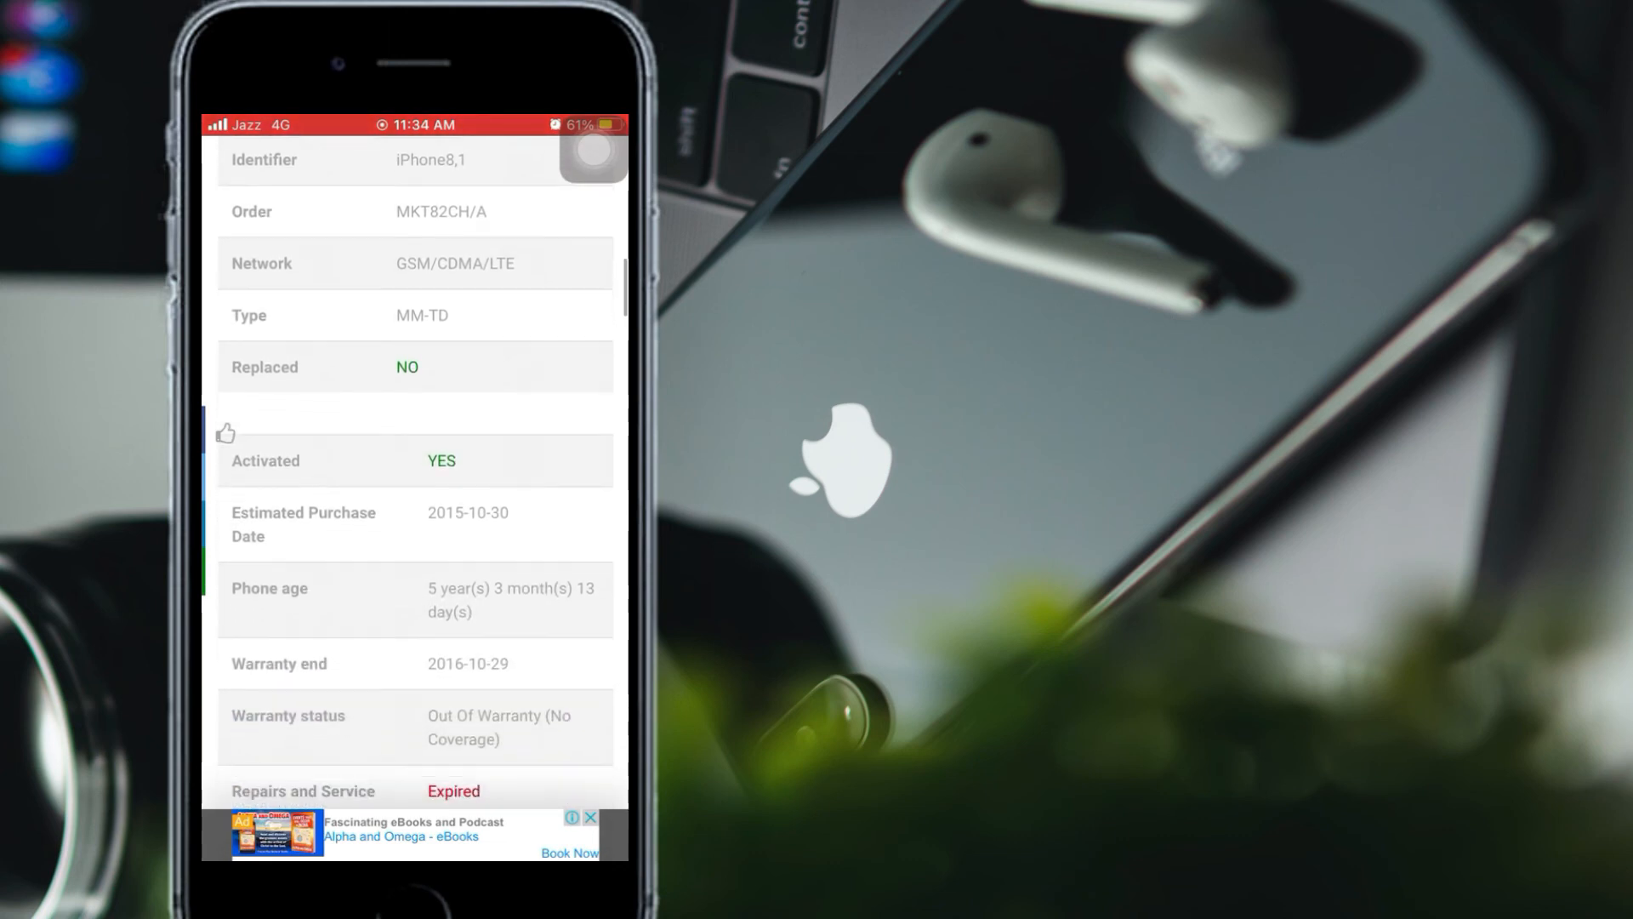
scroll(down, 3)
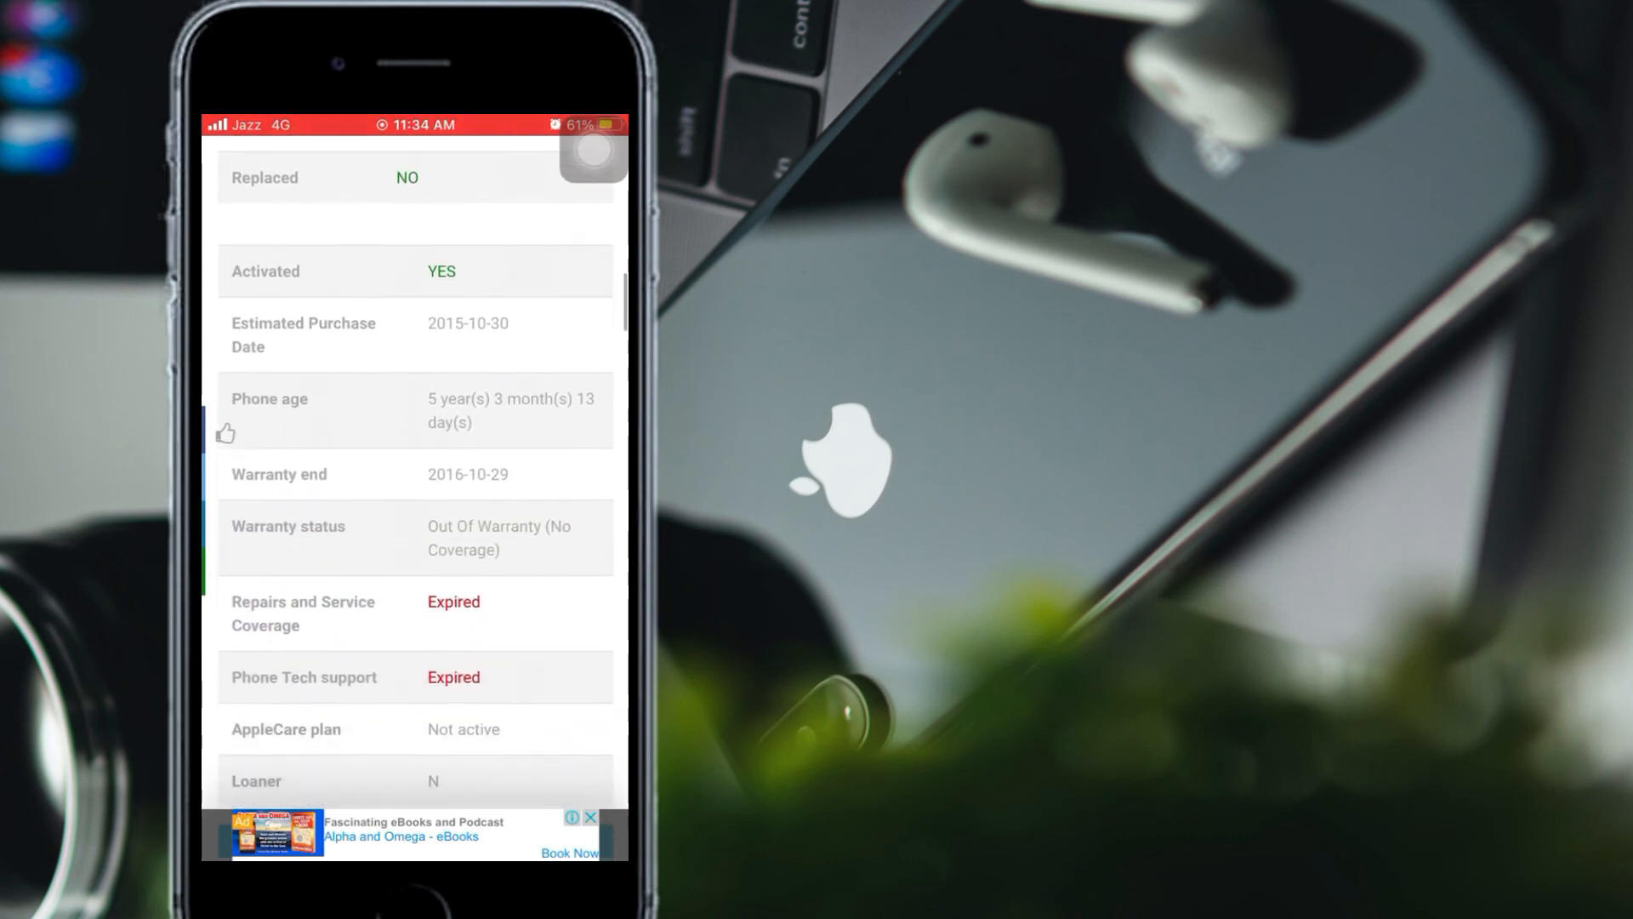
scroll(down, 3)
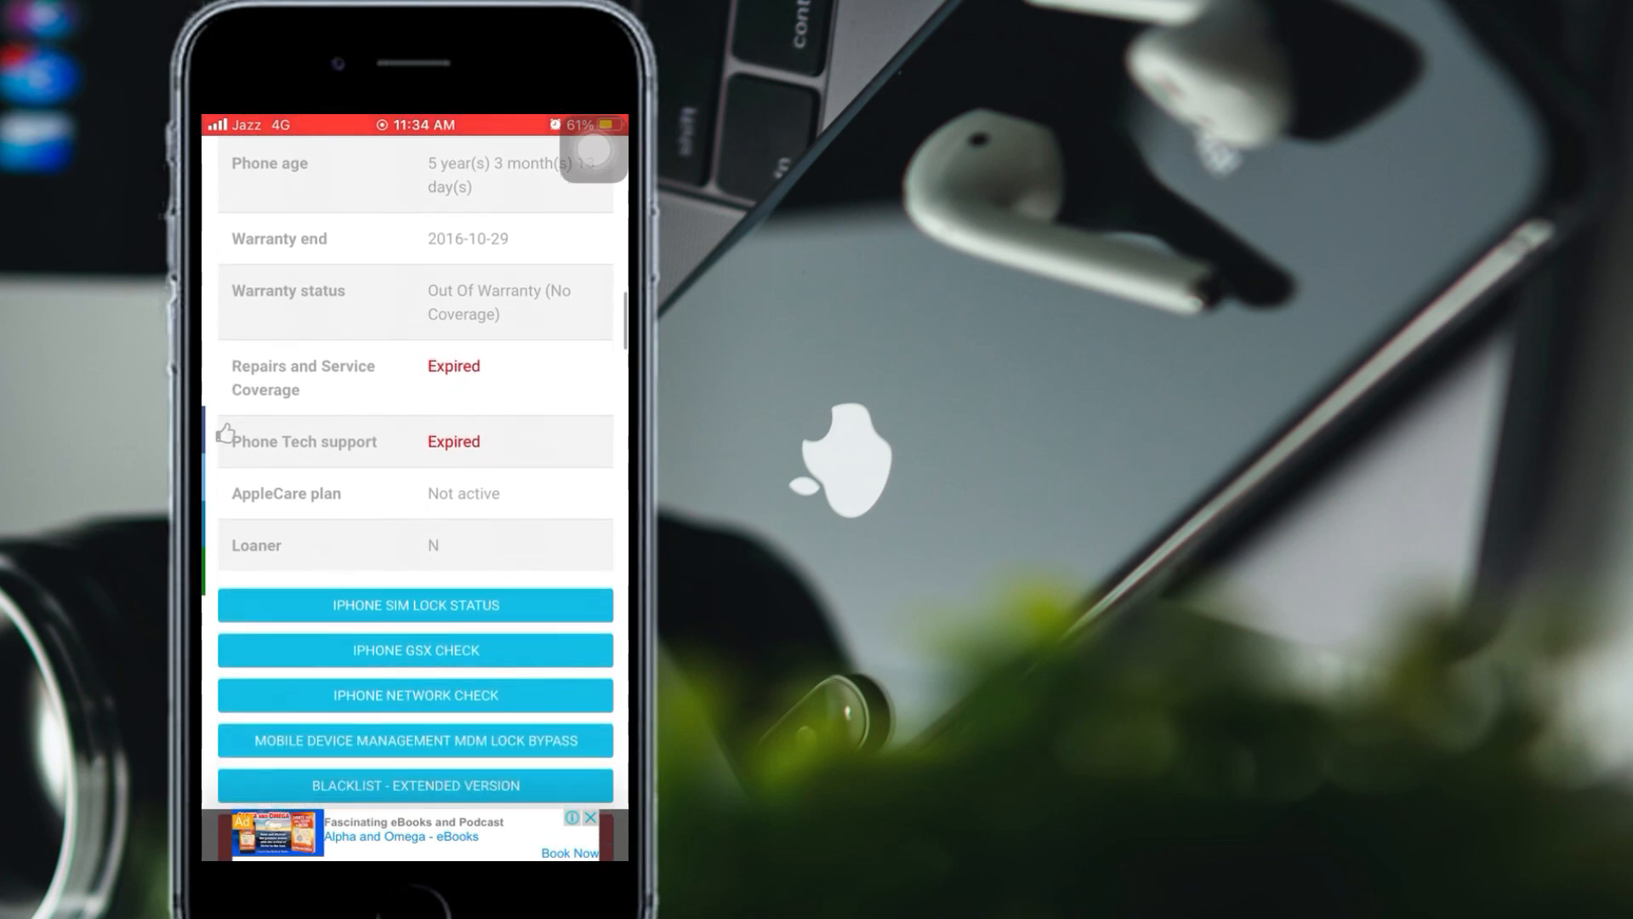
scroll(down, 3)
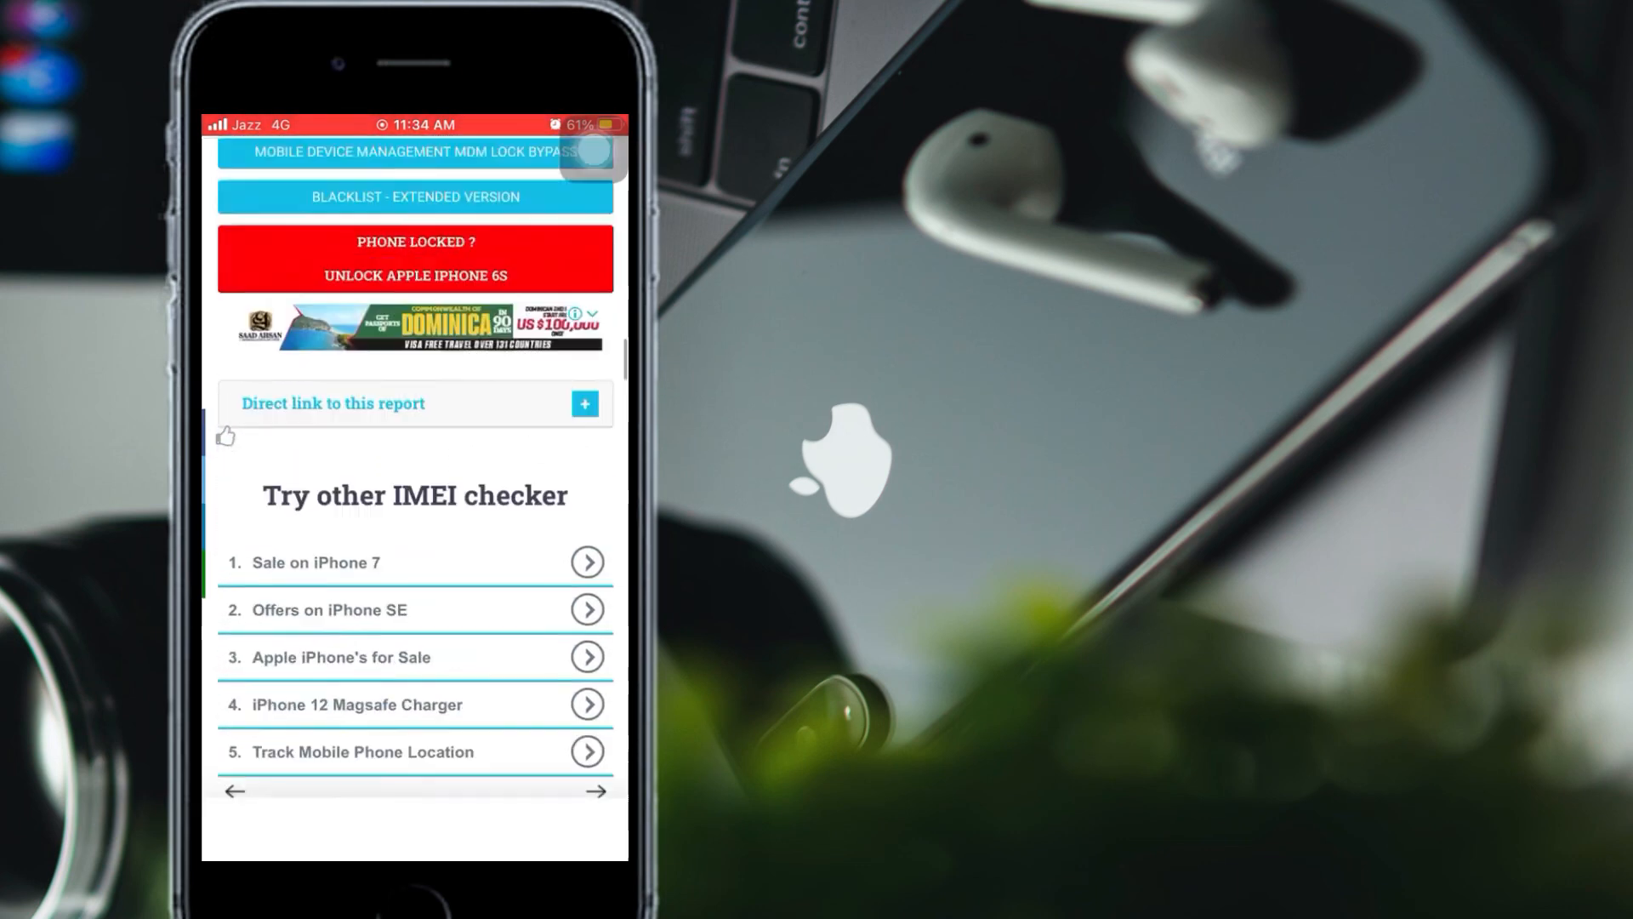